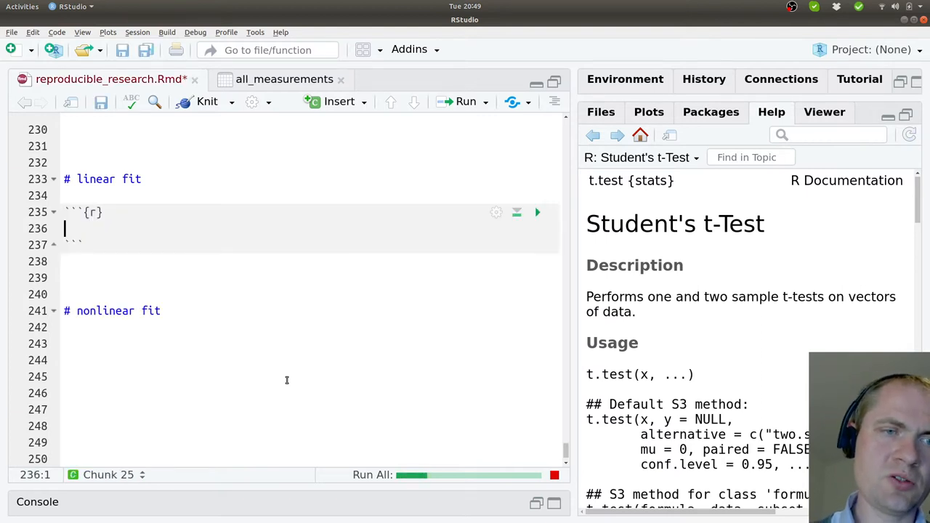
Print the cars dataset in the linear fit chunk and highlight 1920 in its help page
text(cars)
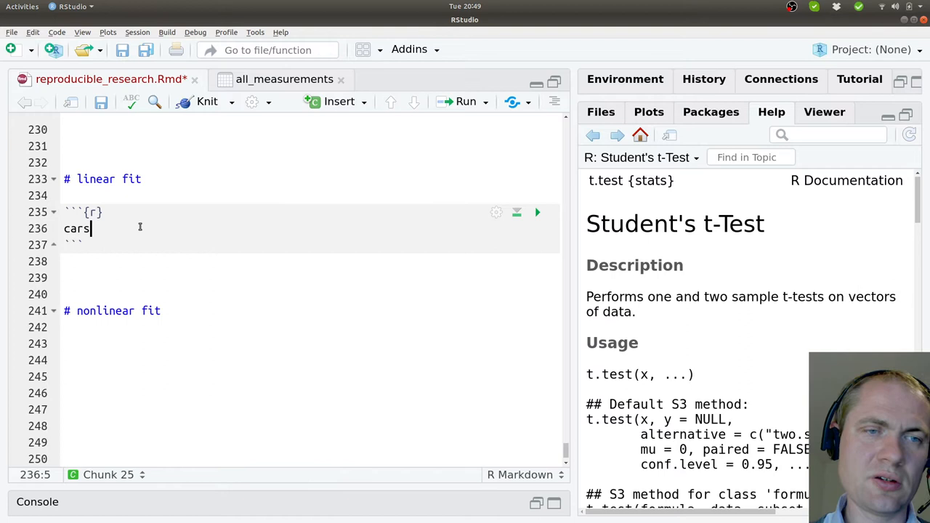
click(537, 212)
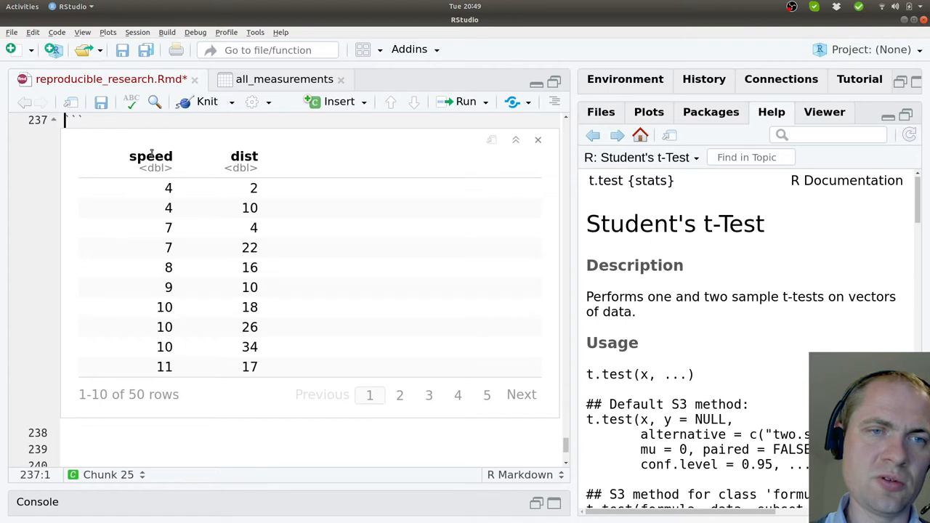
mouse_move(145, 309)
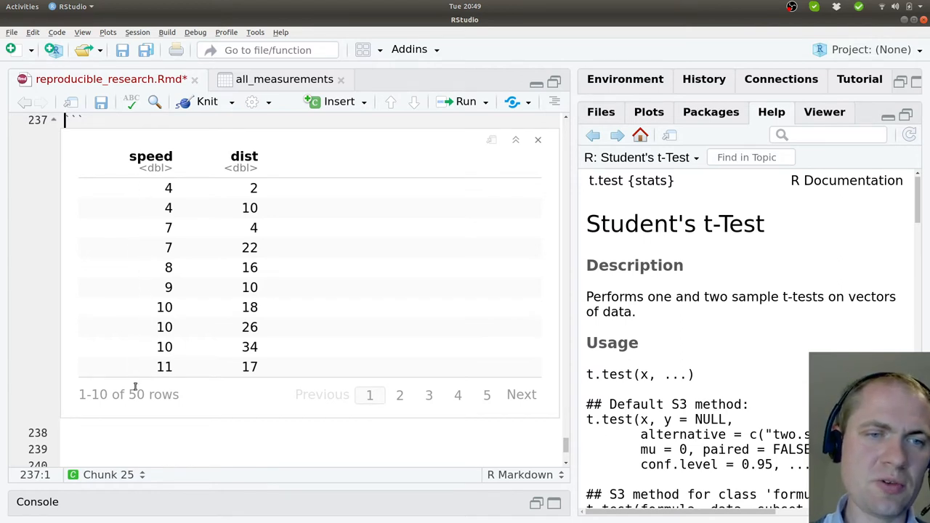
mouse_move(189, 171)
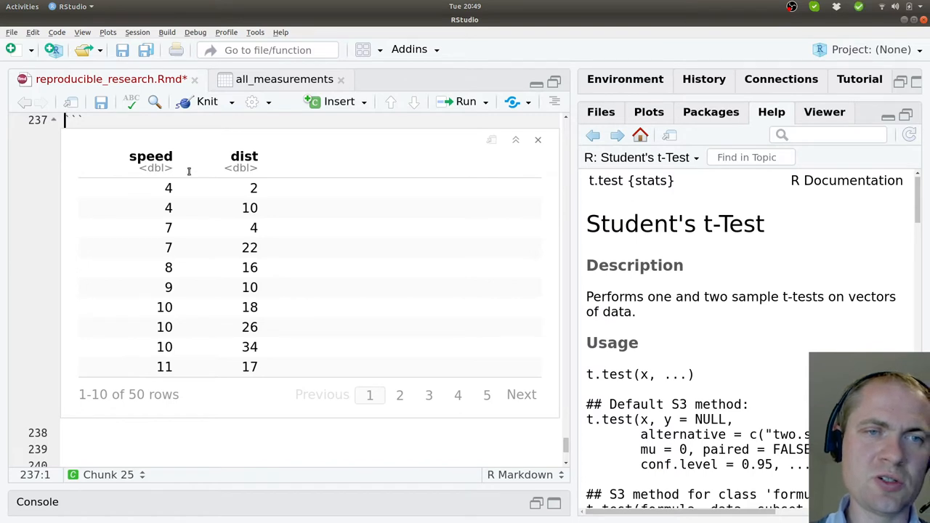
mouse_move(249, 188)
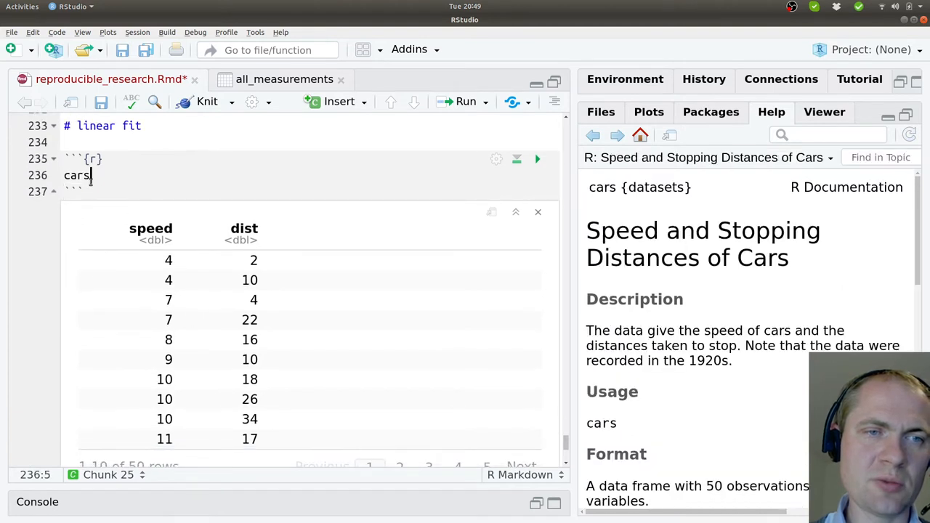
mouse_move(737, 417)
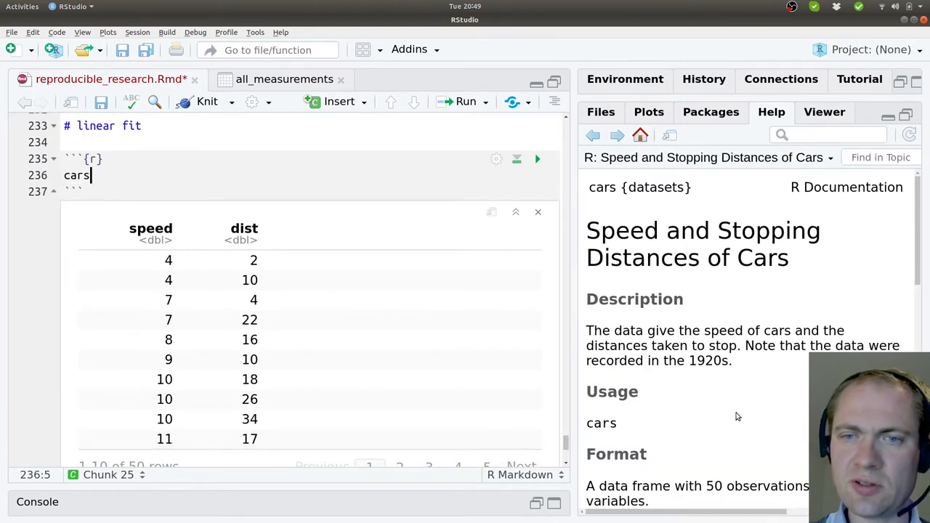
scroll(down, 3)
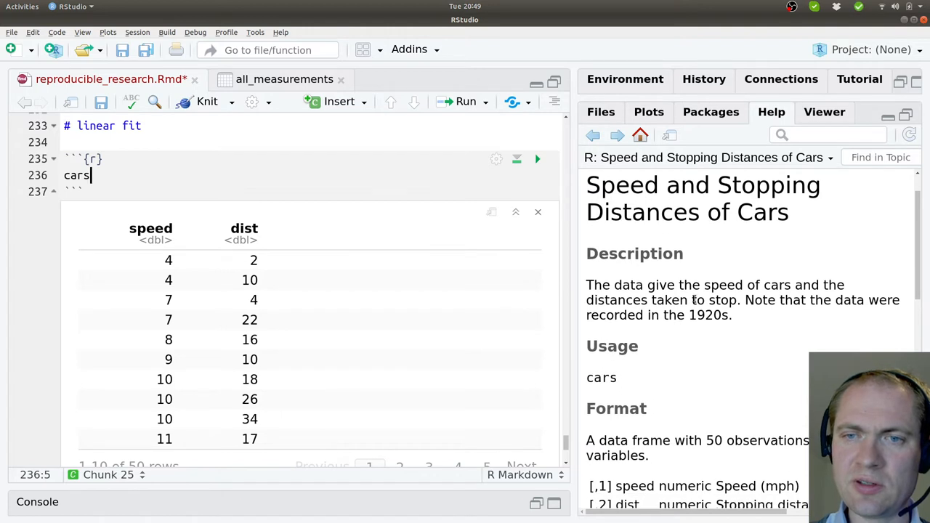
drag(615, 300, 712, 300)
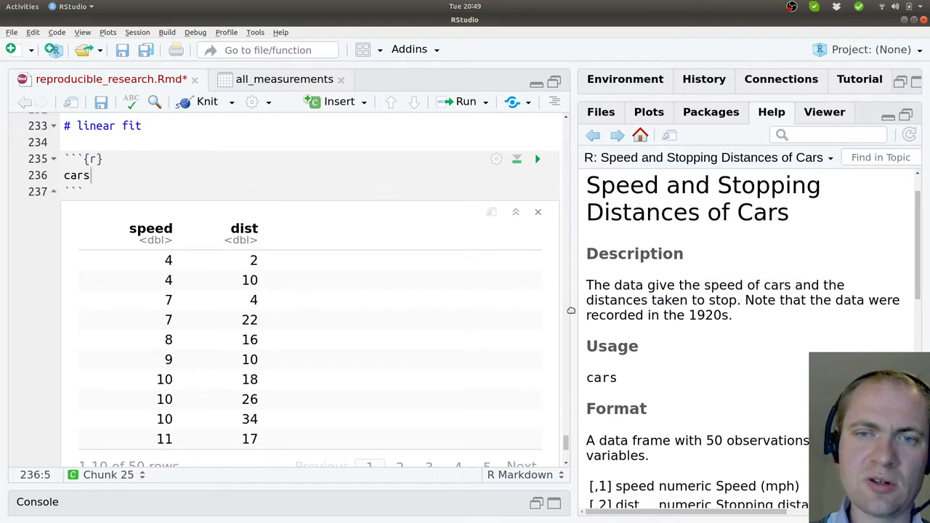
double_click(704, 315)
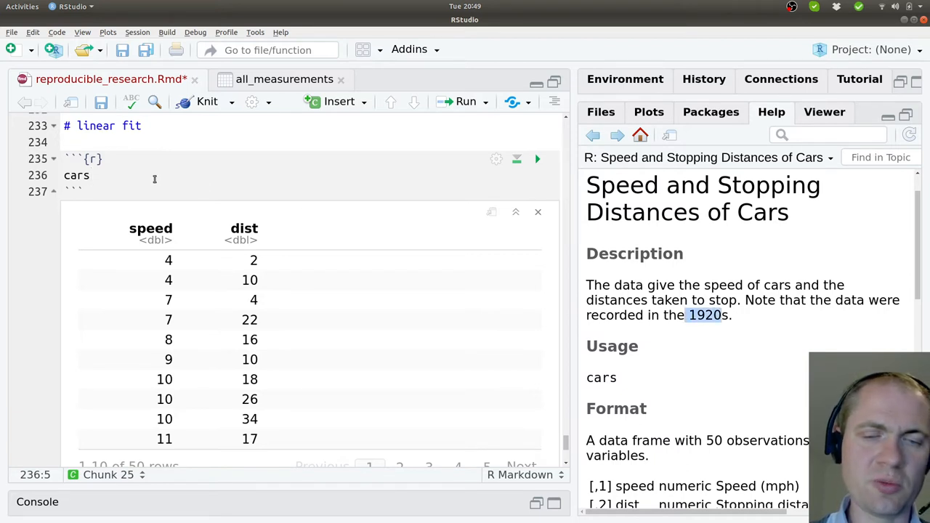
Pipe cars into ggplot() with aes(x = speed, y = dist) and geom_point()
text(%>%)
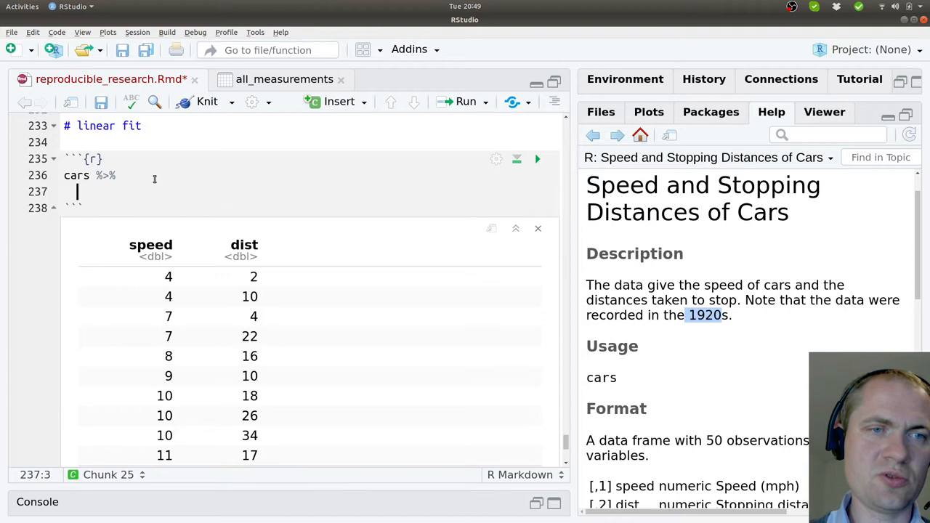
text(ggplot)
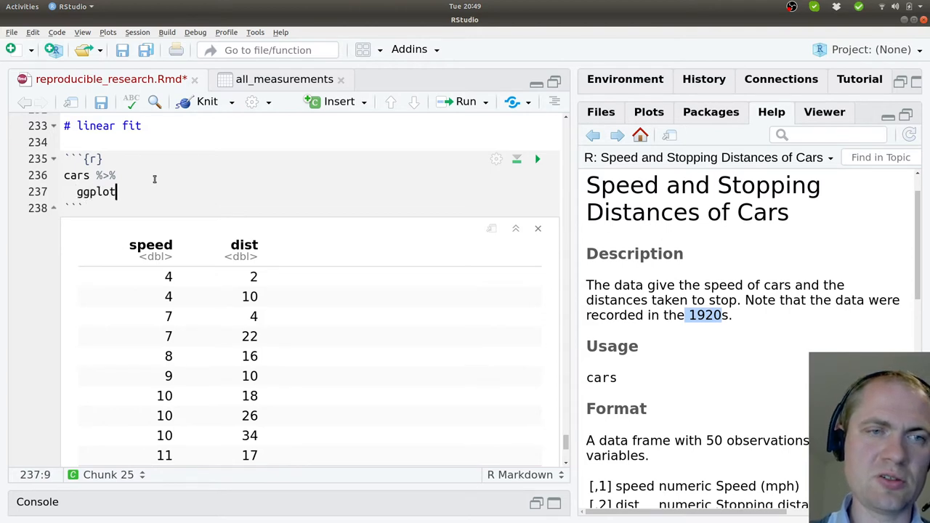
text(aes(x = spee)
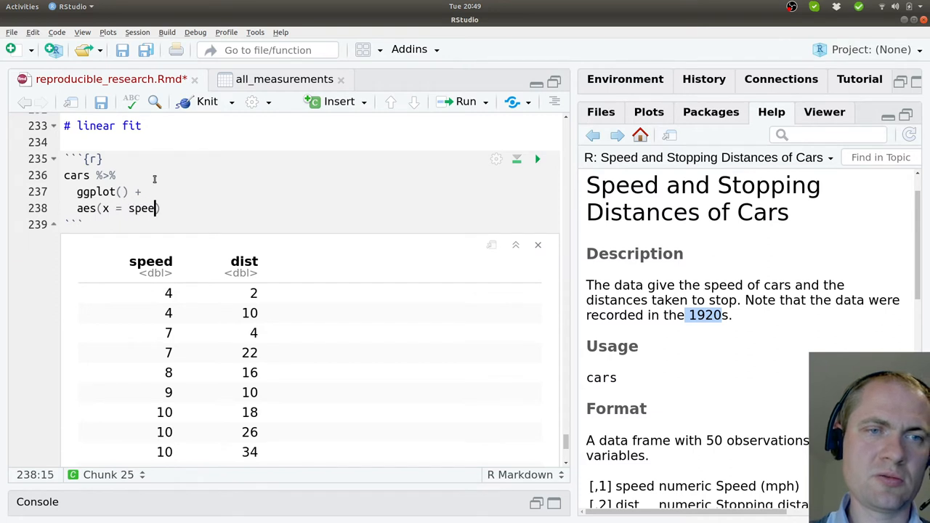
text(, y = dist)
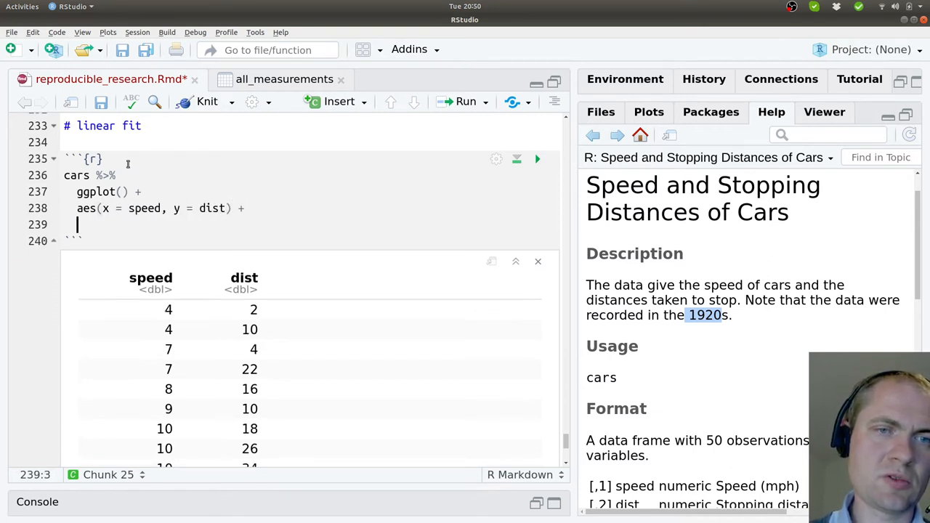
text(geom_point)
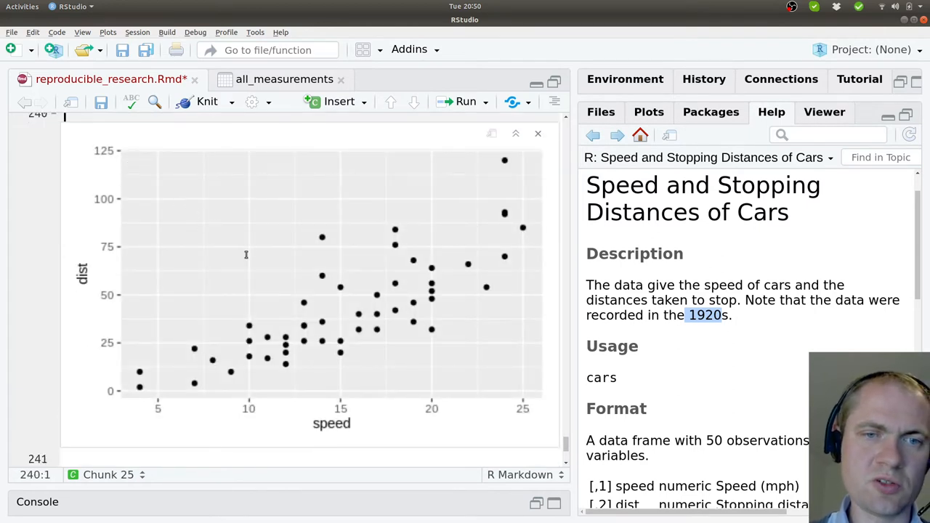
mouse_move(128, 399)
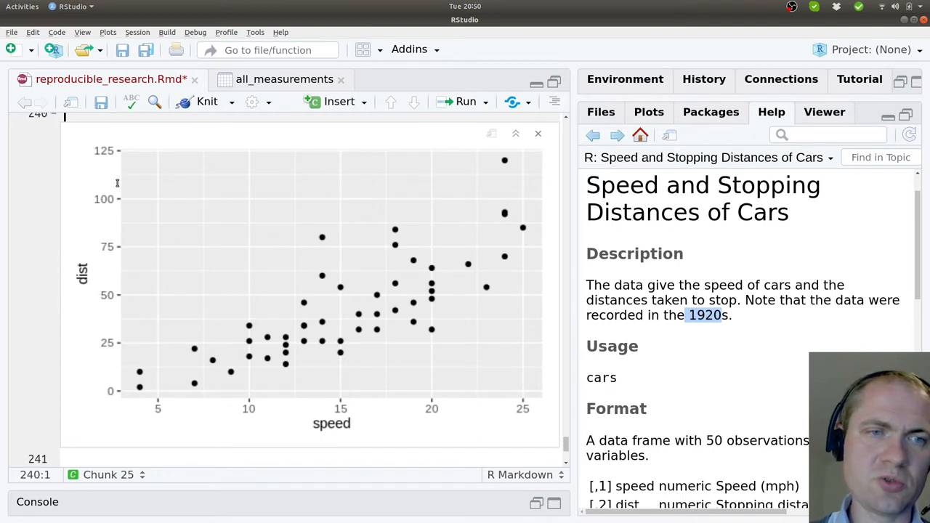
mouse_move(132, 352)
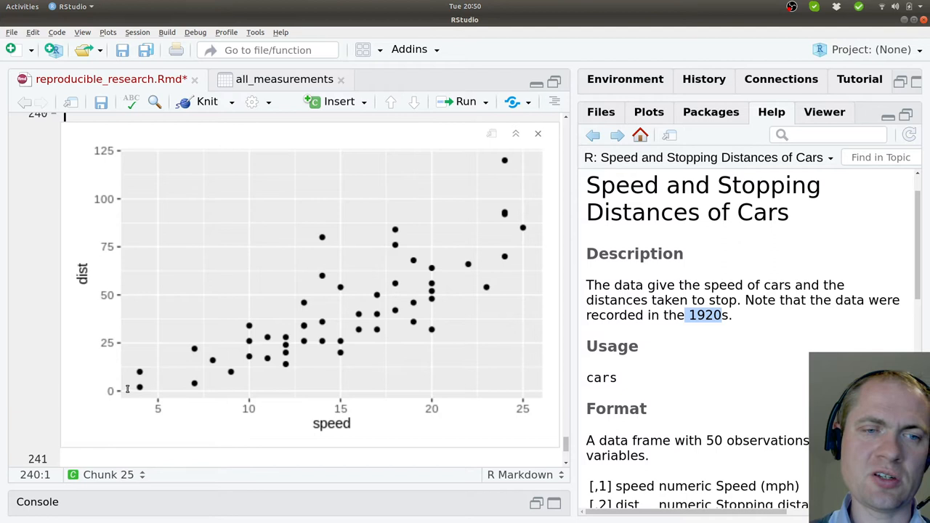
mouse_move(363, 332)
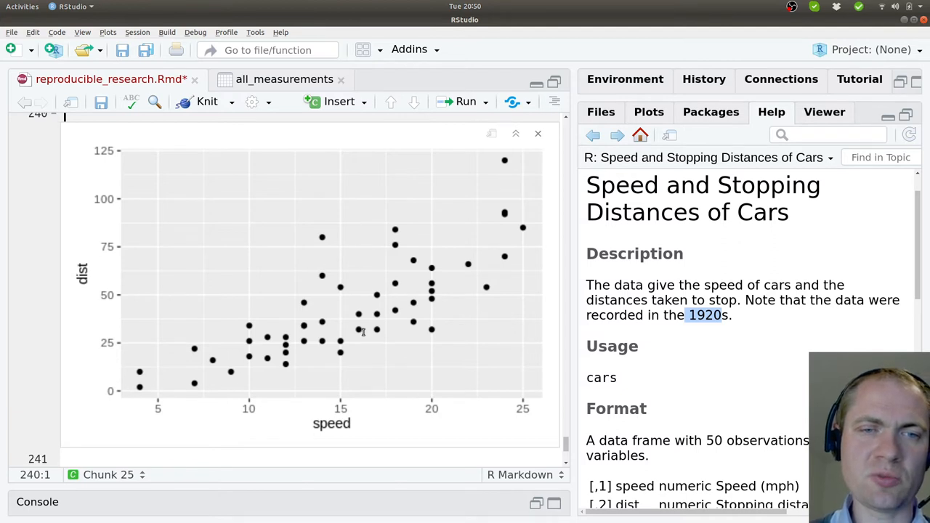
mouse_move(122, 393)
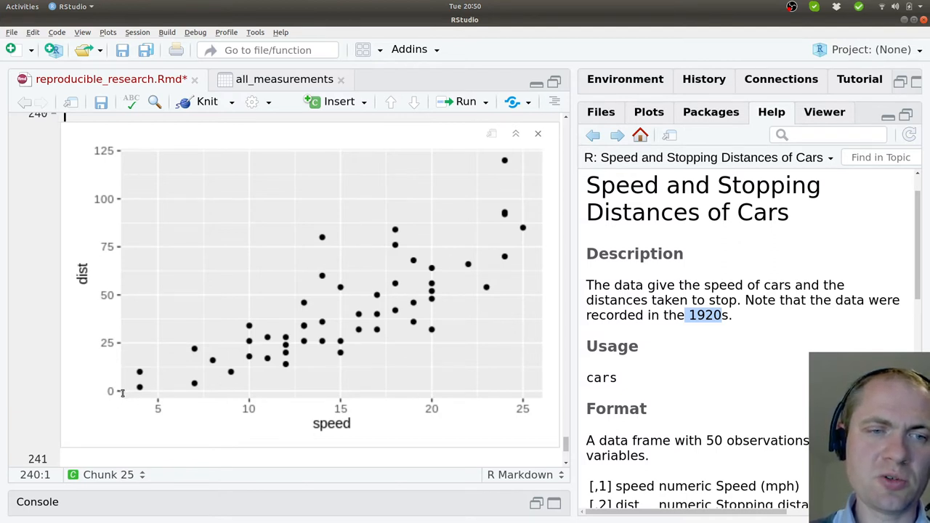
mouse_move(179, 379)
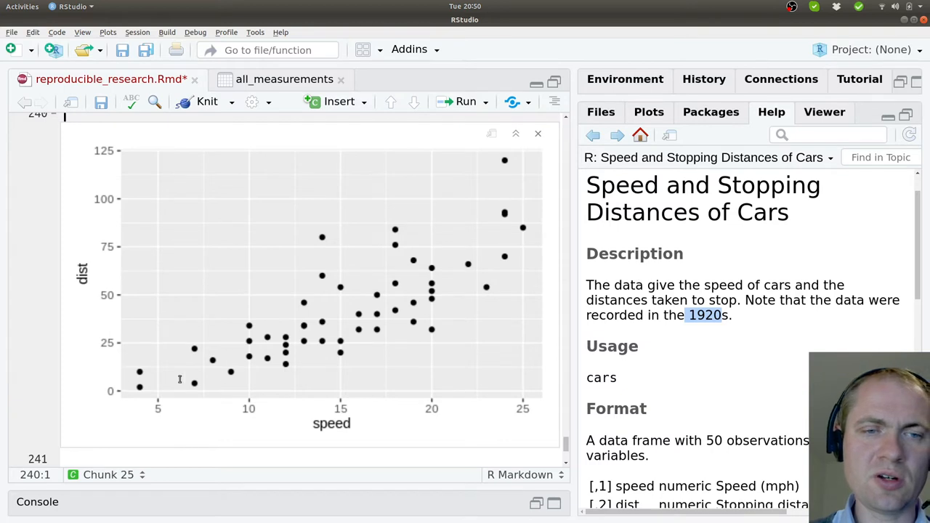
mouse_move(461, 244)
text(labs()
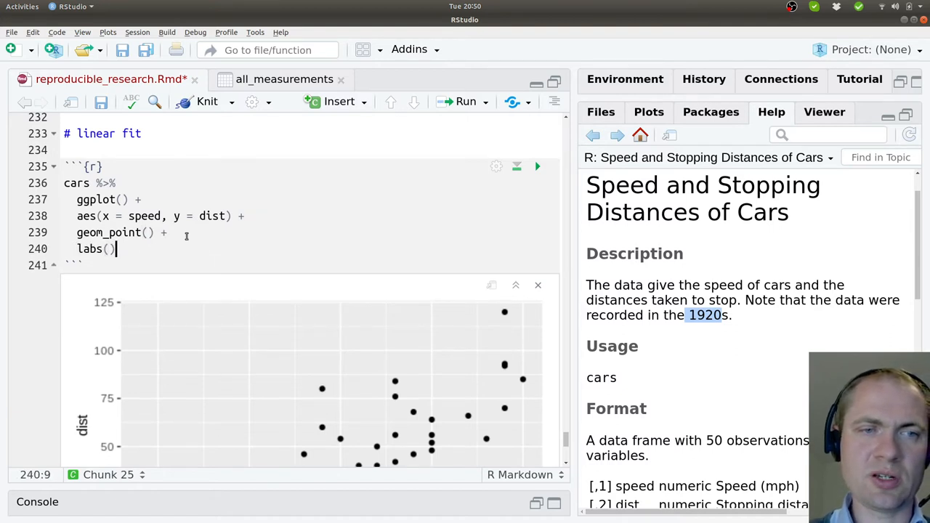
Label the axes 'Speed [miles per hour]' and 'Braking distance [feet]' with labs()
text(x = "S)
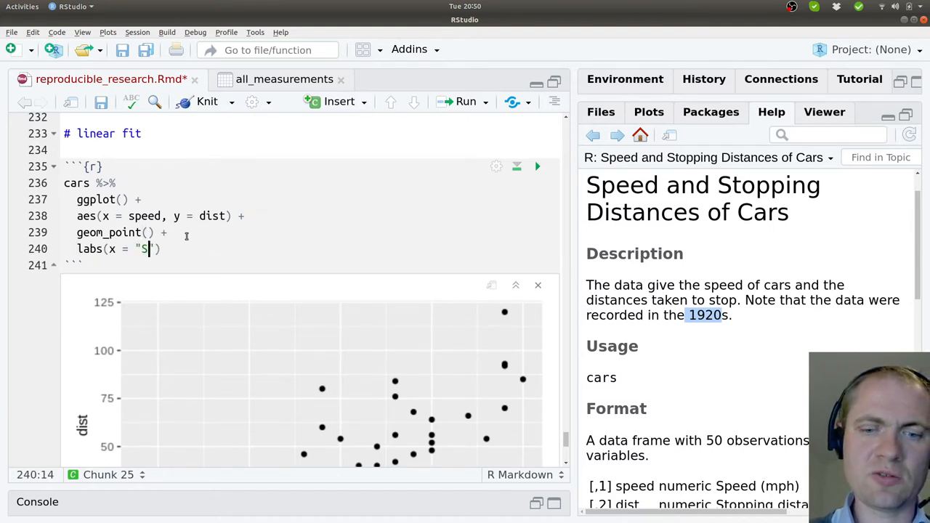
text(peed [)
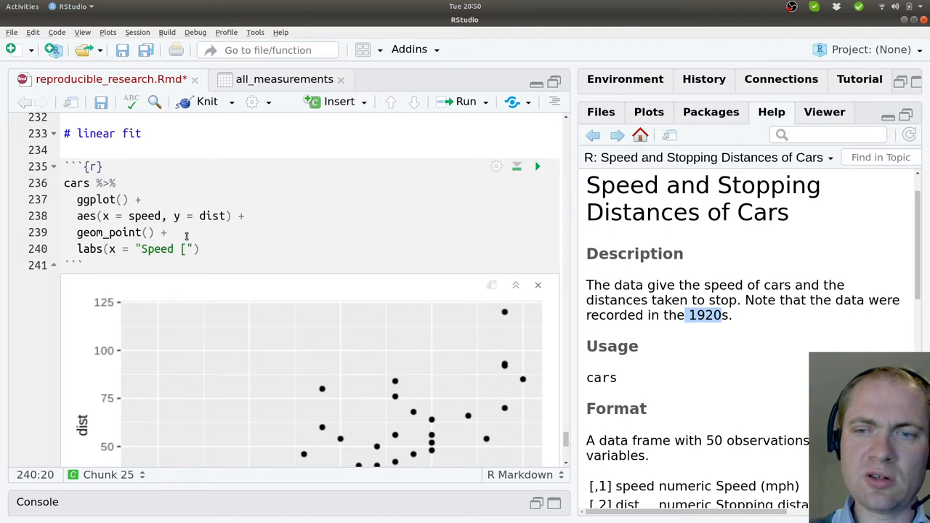
text(miles)
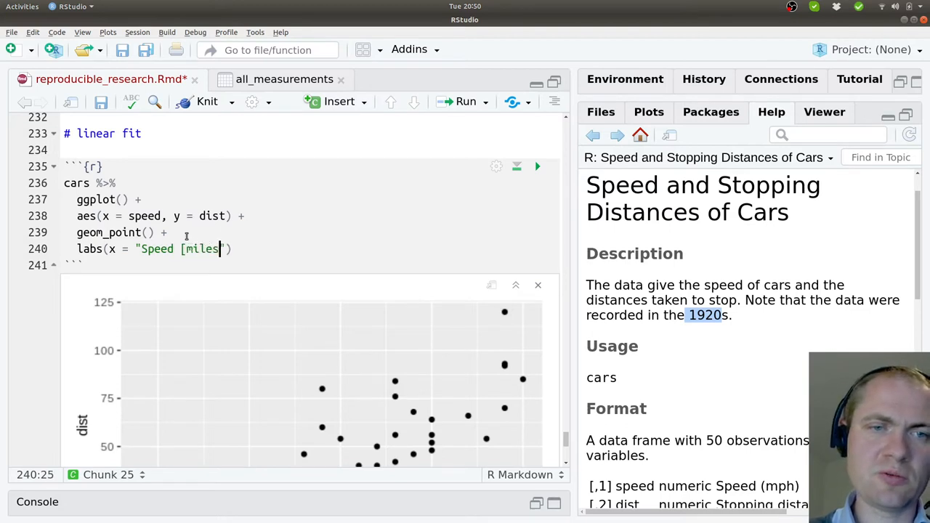
text(per hour]",)
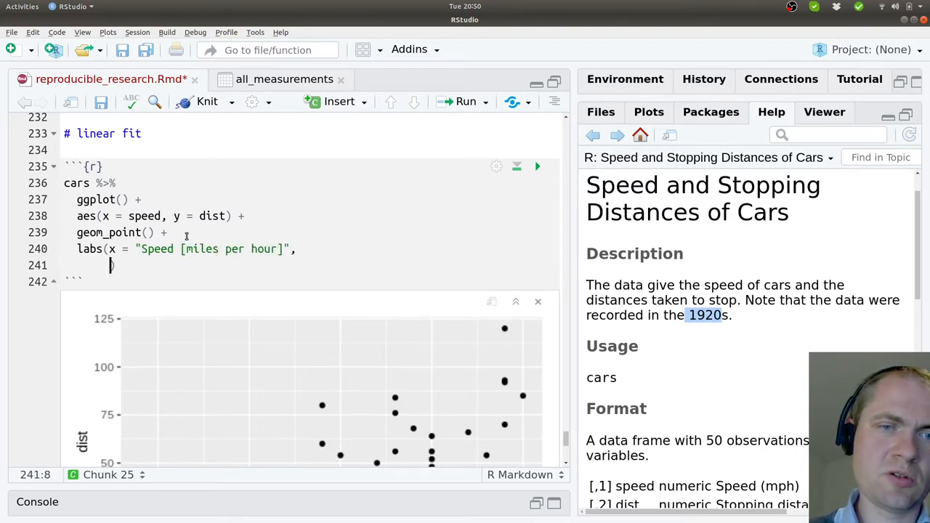
text(y o)
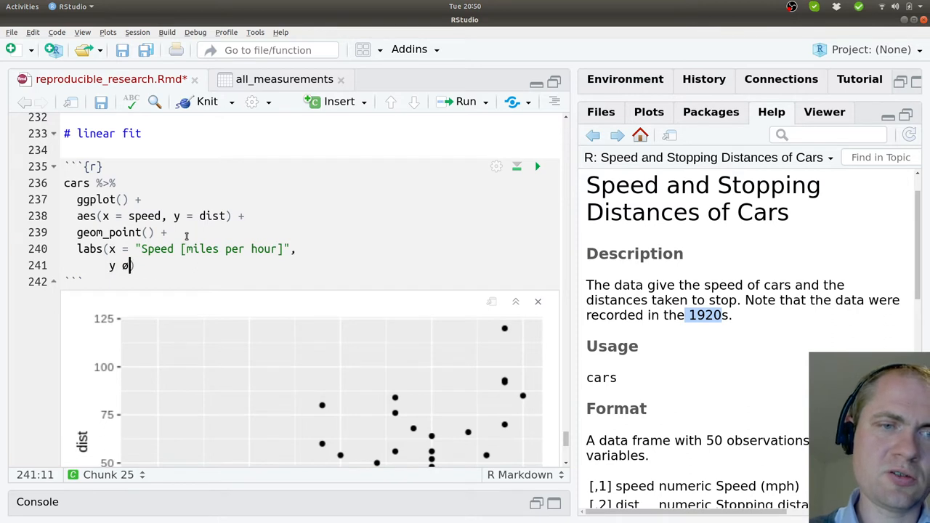
text(")
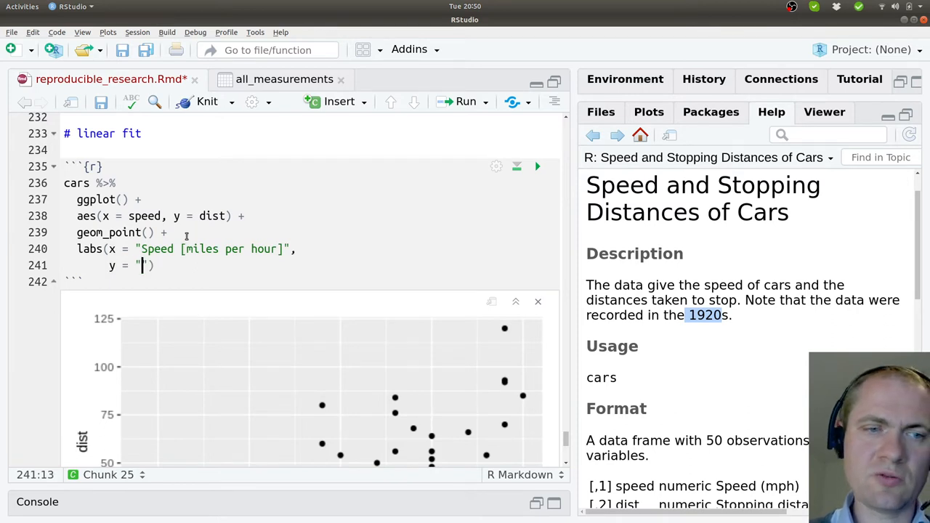
text(Braking distnacen)
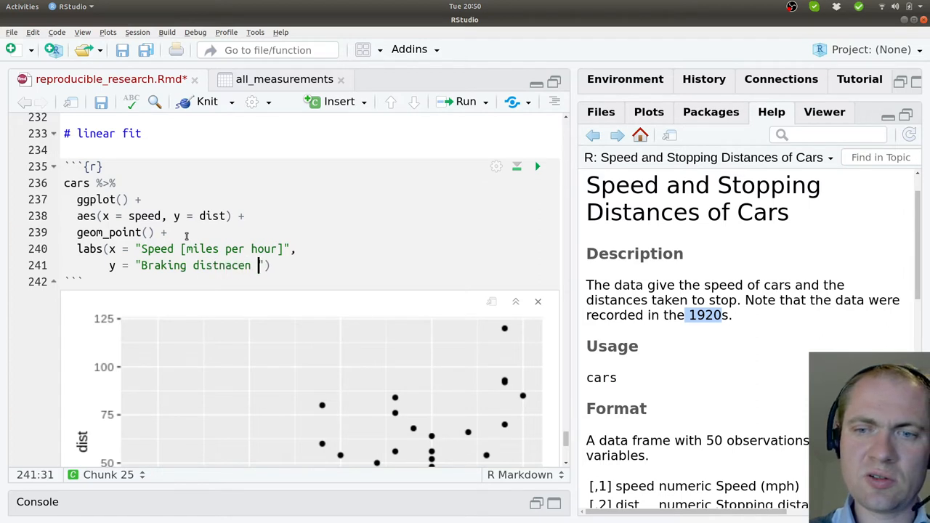
key(BackSpace)
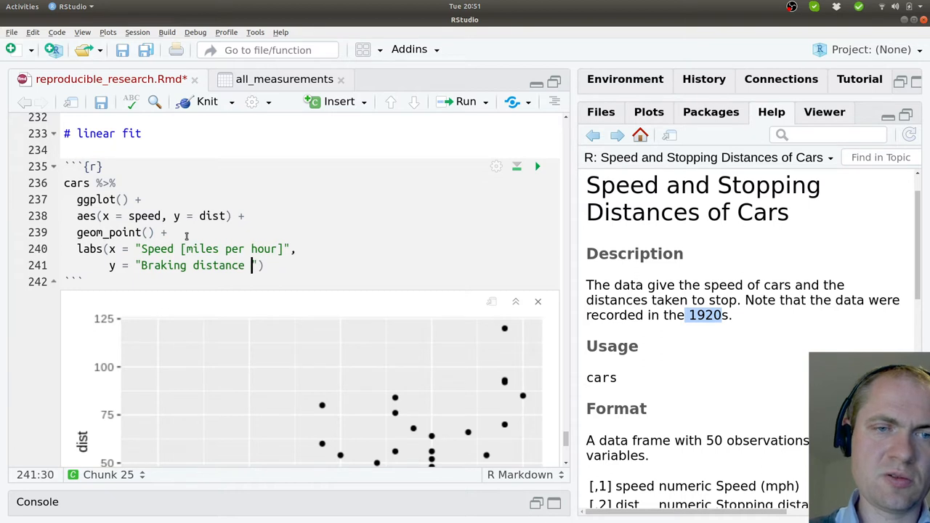
text([feet])
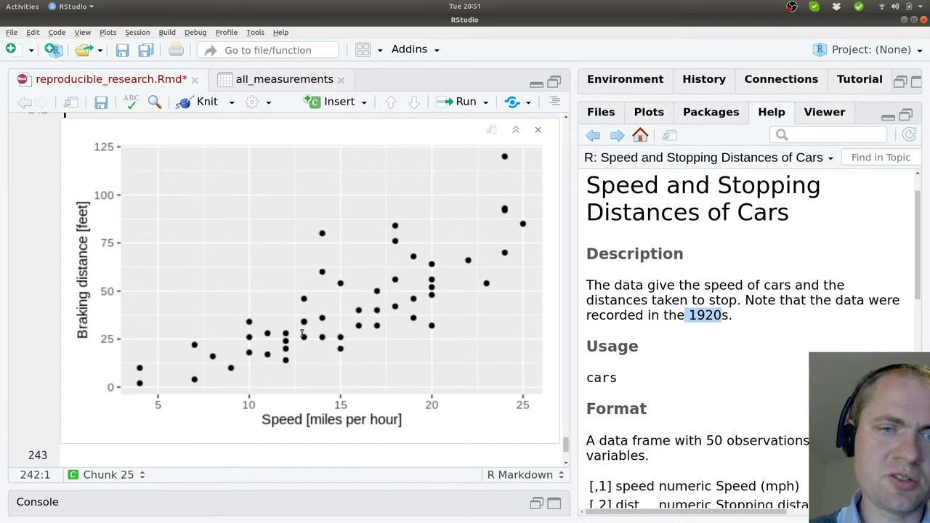
mouse_move(143, 393)
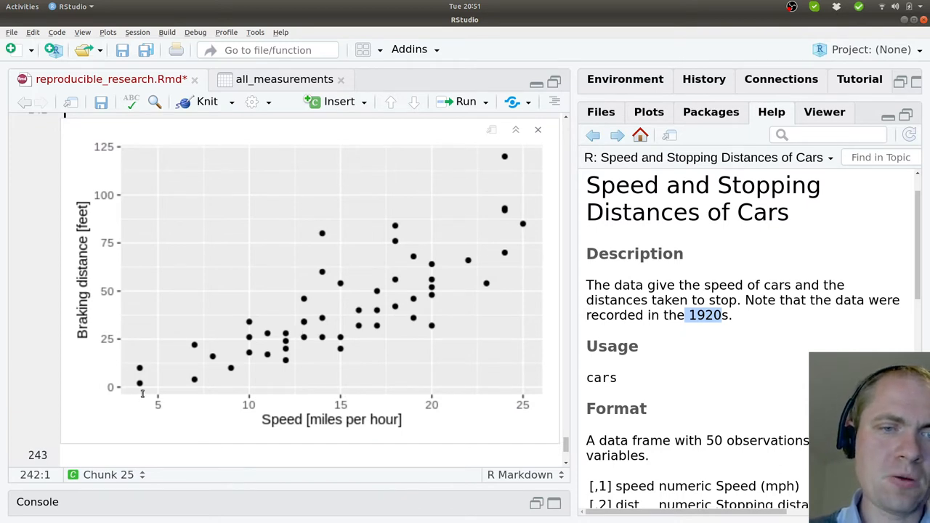
mouse_move(192, 375)
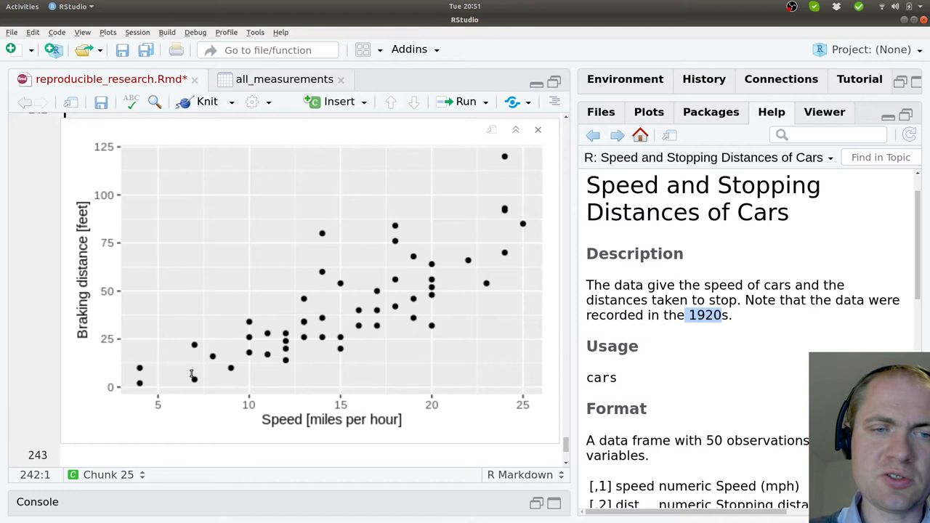
mouse_move(163, 386)
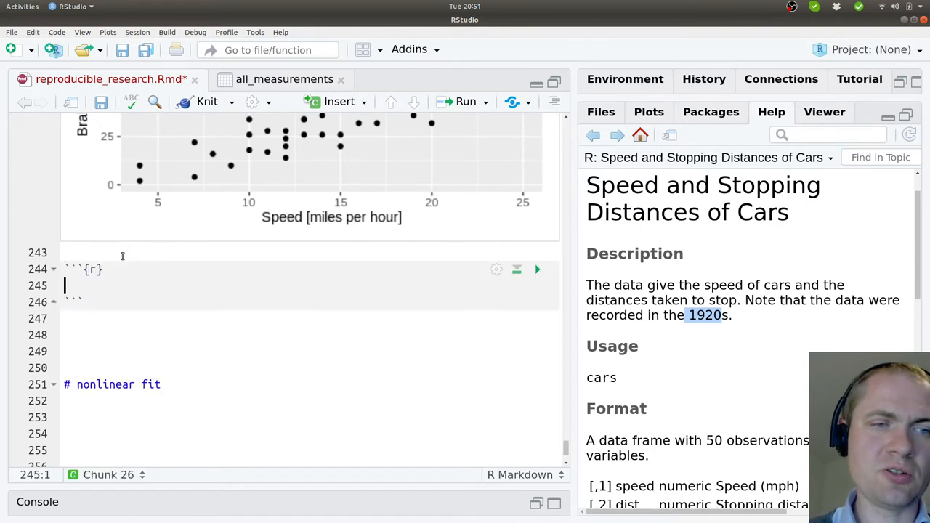
Start the lm(dist call in a new chunk, fixing the spacing after dist
text(lm)
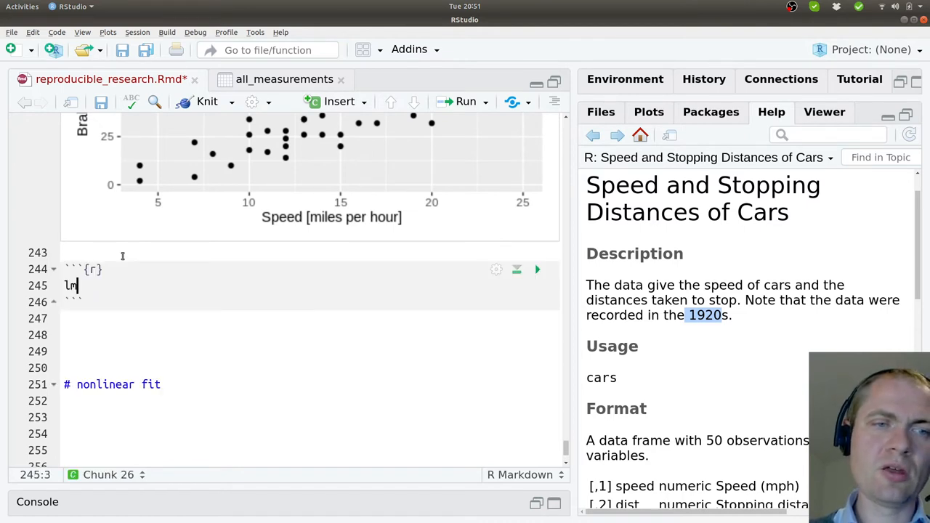
text(())
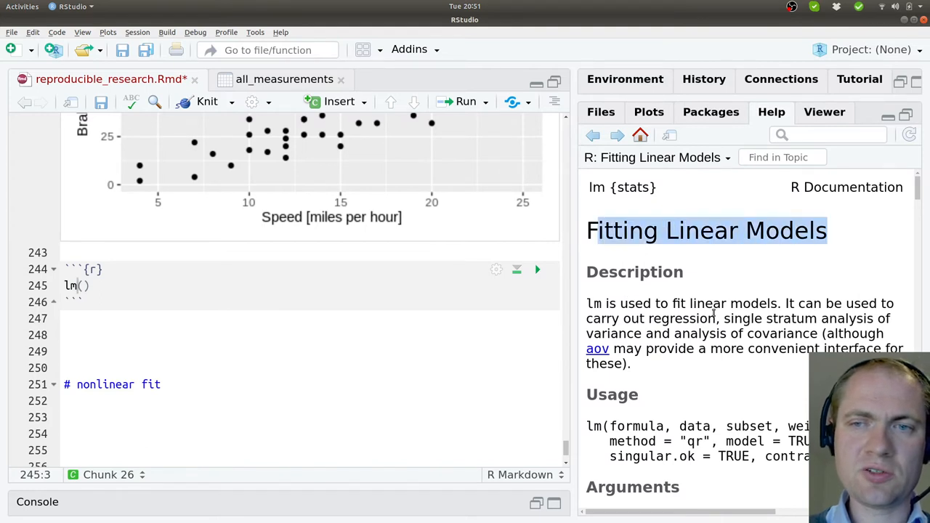
scroll(down, 3)
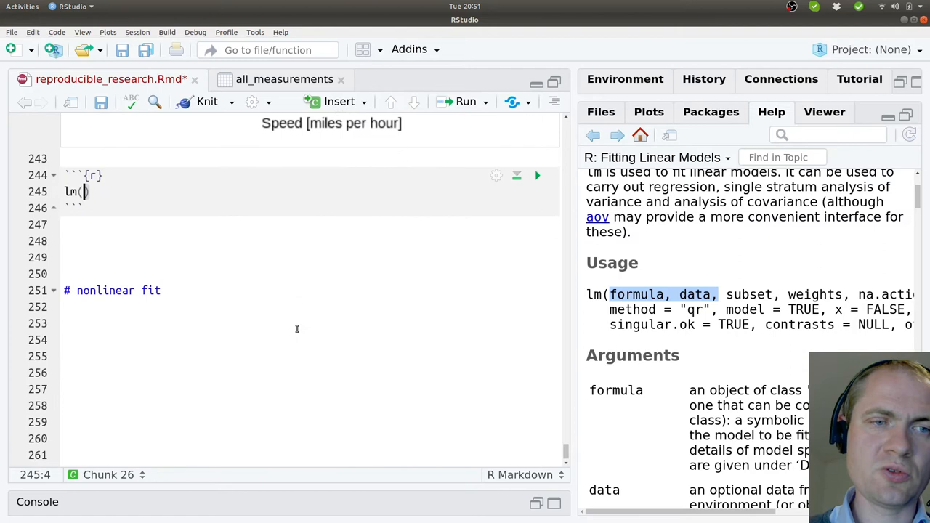
text(dist)
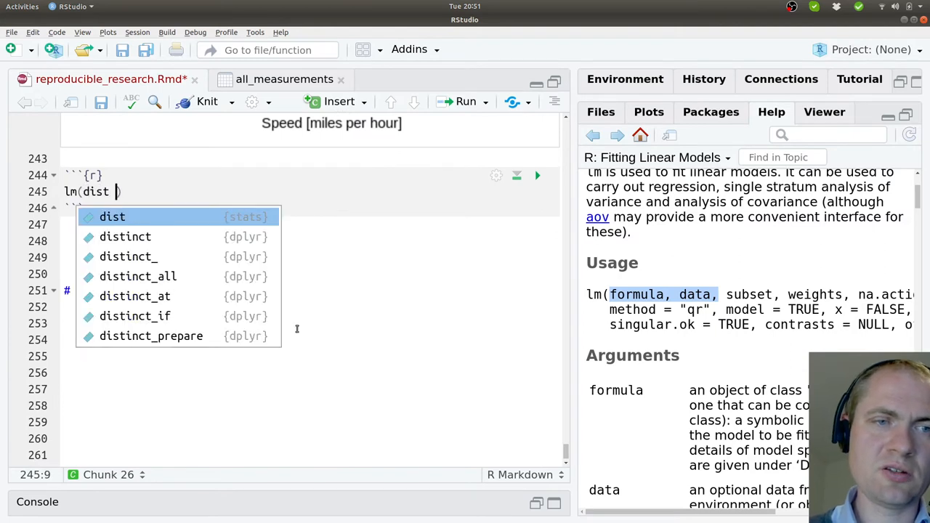
key(Escape)
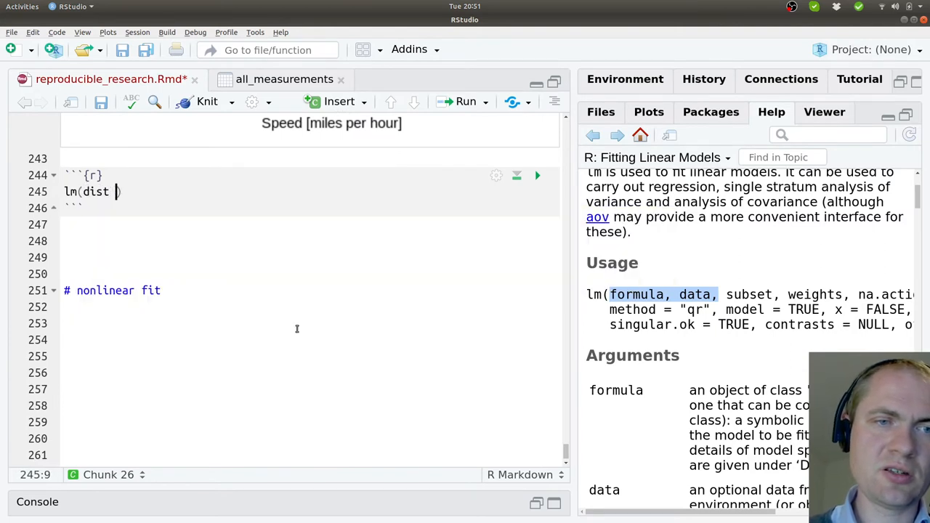
key(BackSpace)
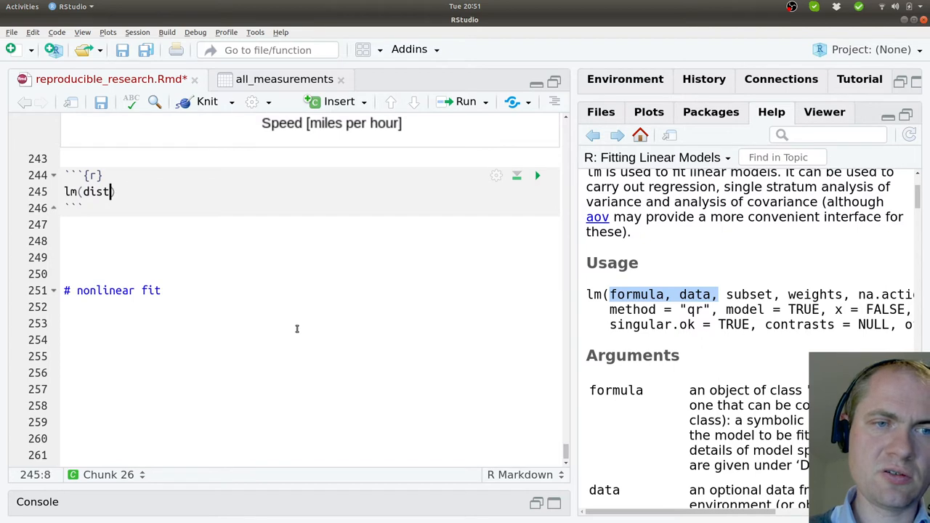
text(" ")
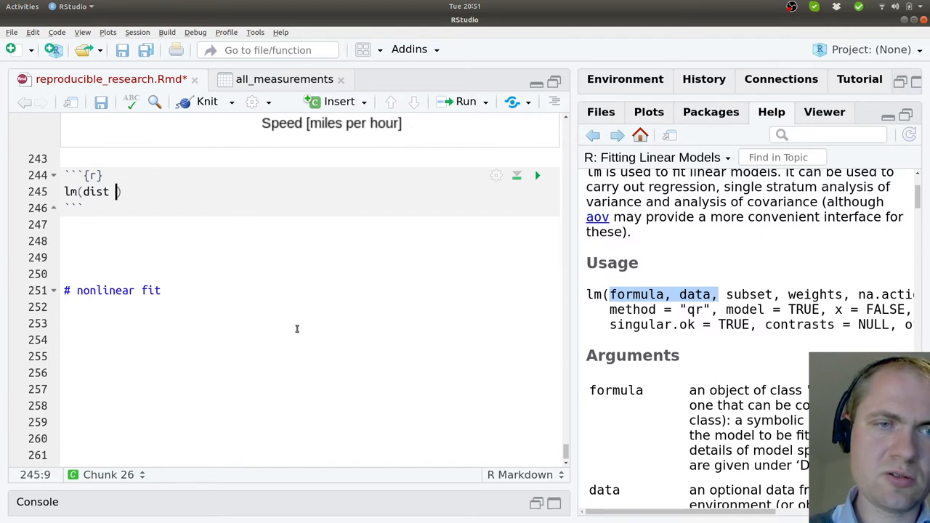
key(BackSpace)
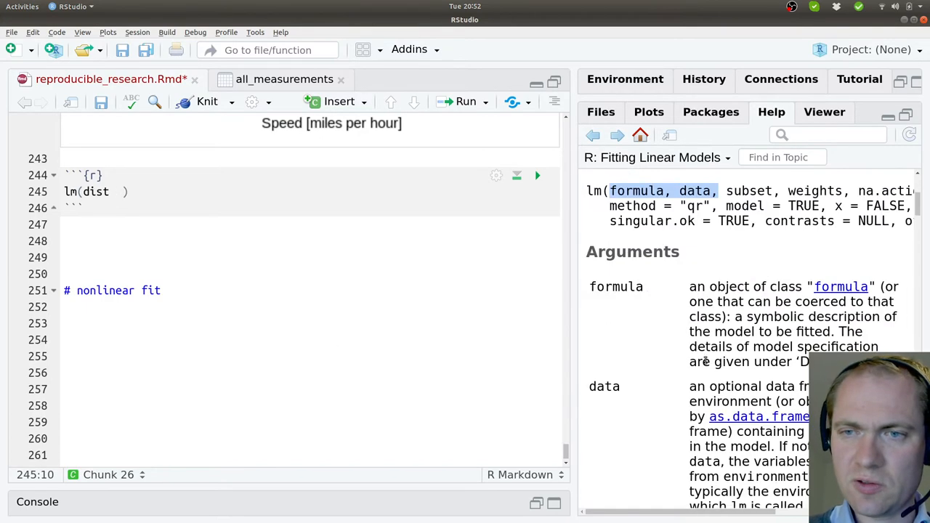
Complete the formula dist ~ speed and highlight the intercept estimate -17.579
scroll(down, 3)
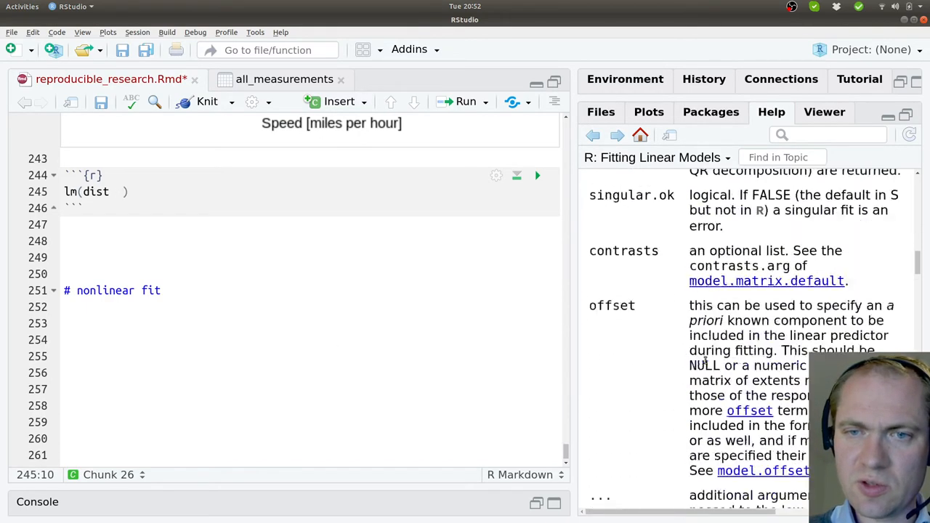
scroll(down, 3)
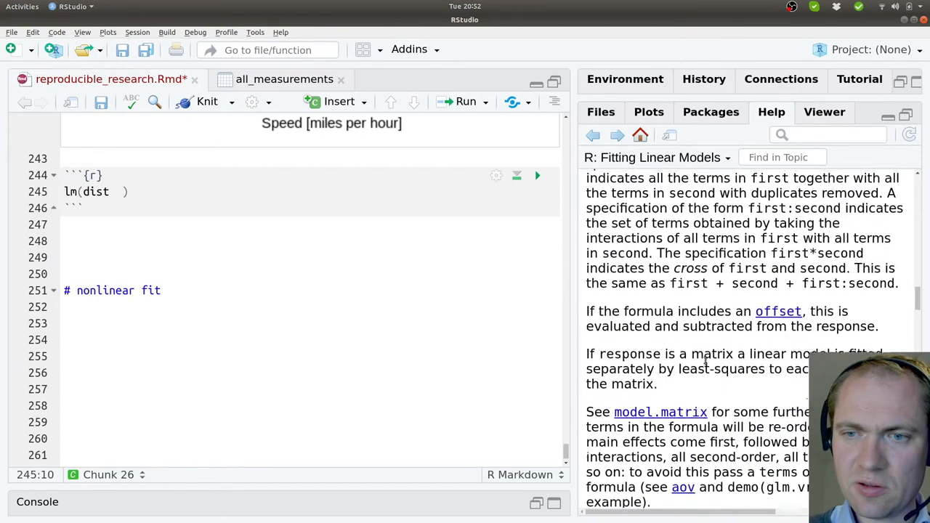
scroll(down, 3)
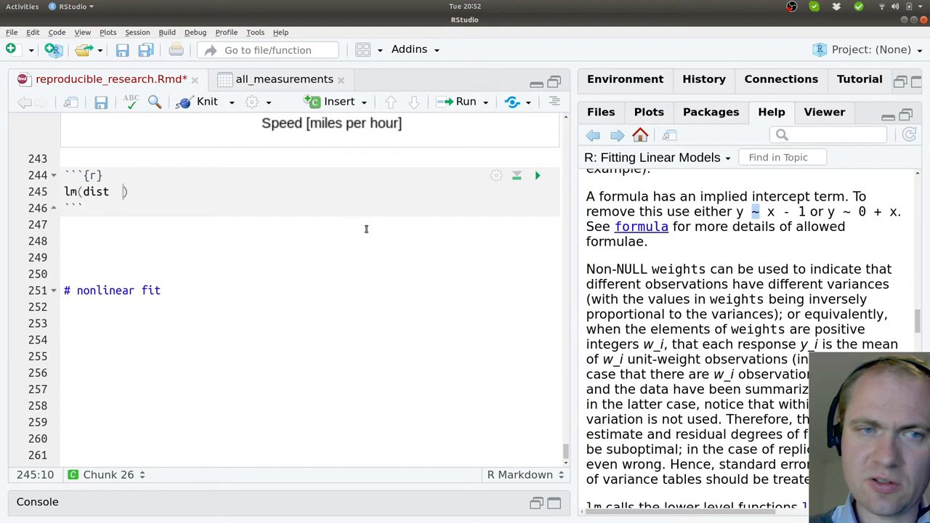
text(~ speed,)
text(data = cars))
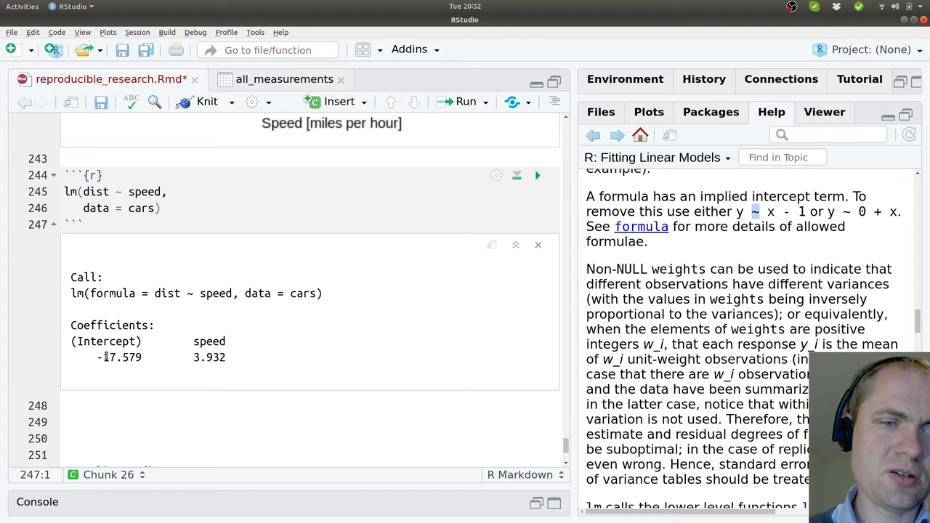
double_click(118, 357)
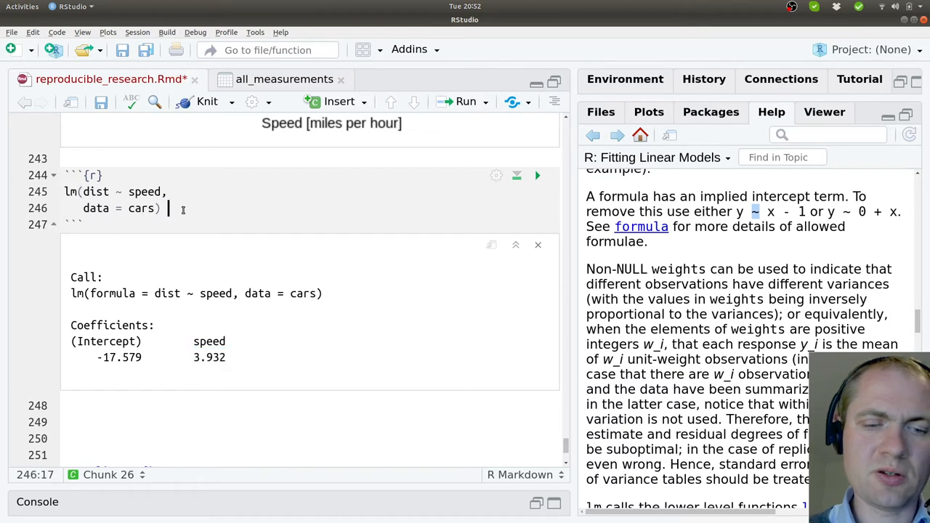
Pipe the lm model into summary()
text(%>%)
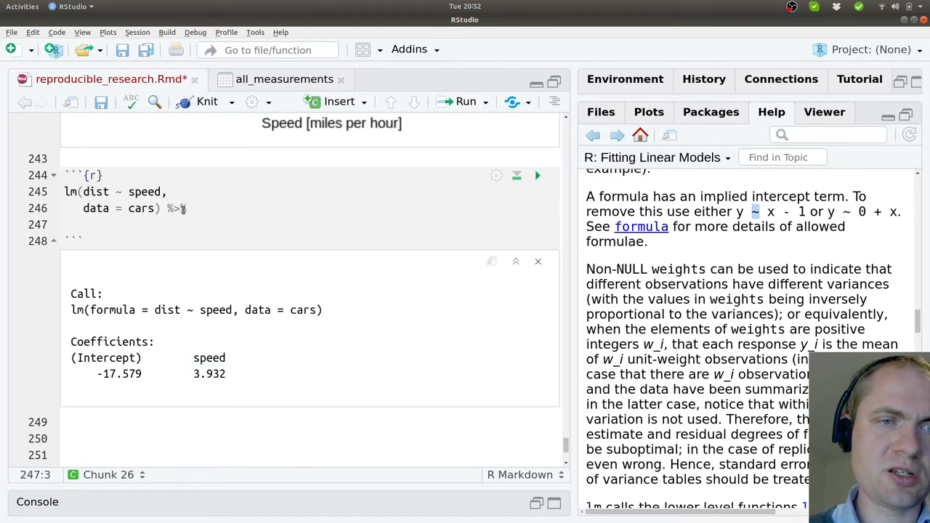
text(sum)
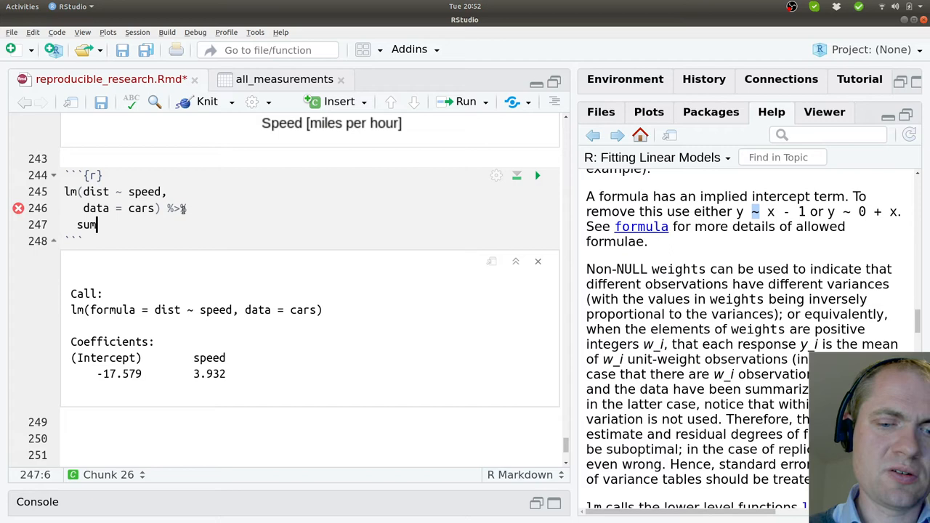
text(mary()
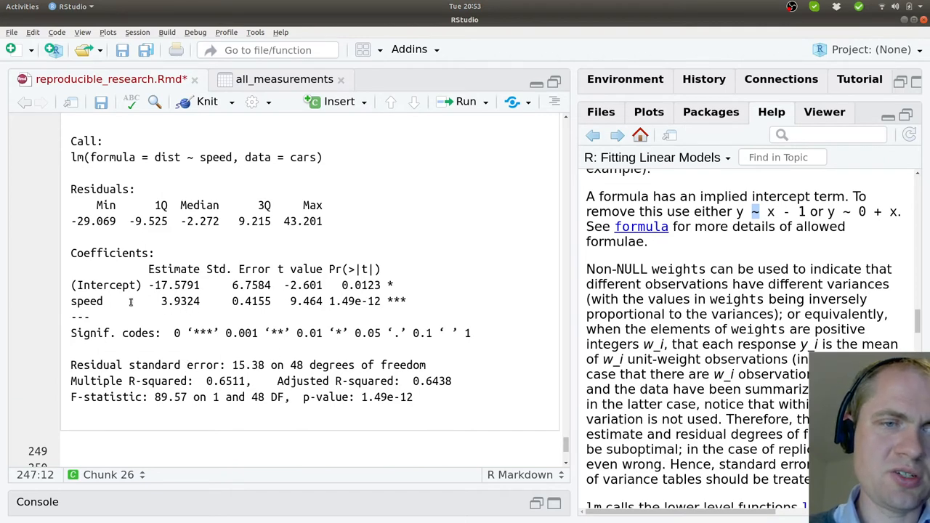
Highlight the speed row, estimate 3.9324 and intercept p-value 0.0123 in the summary
double_click(110, 252)
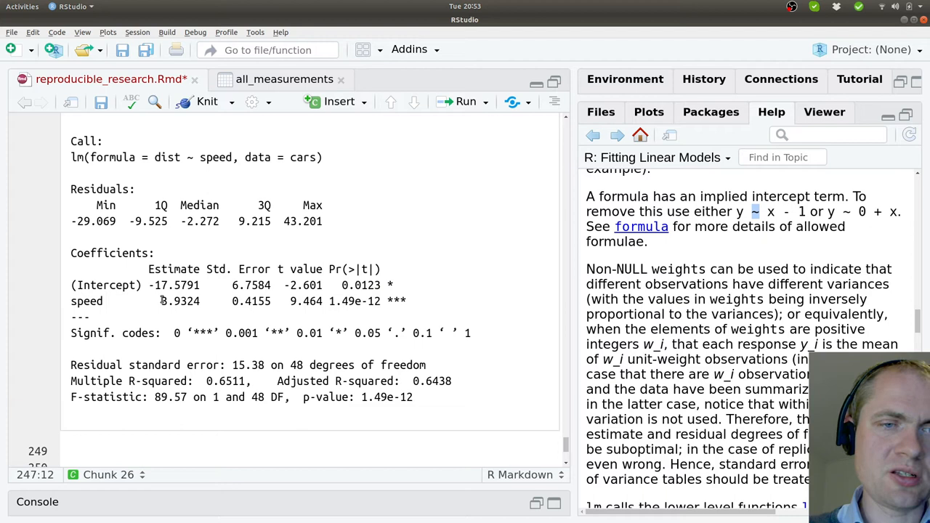
double_click(180, 301)
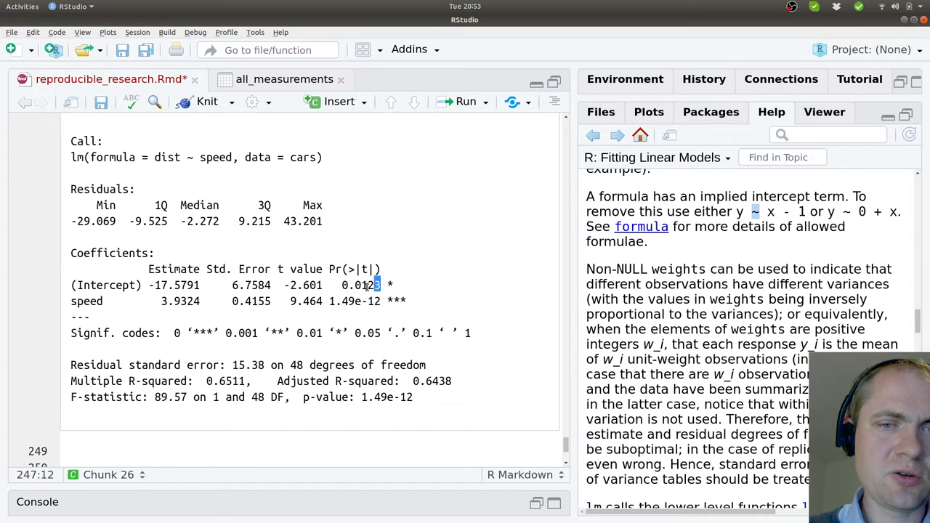
double_click(361, 285)
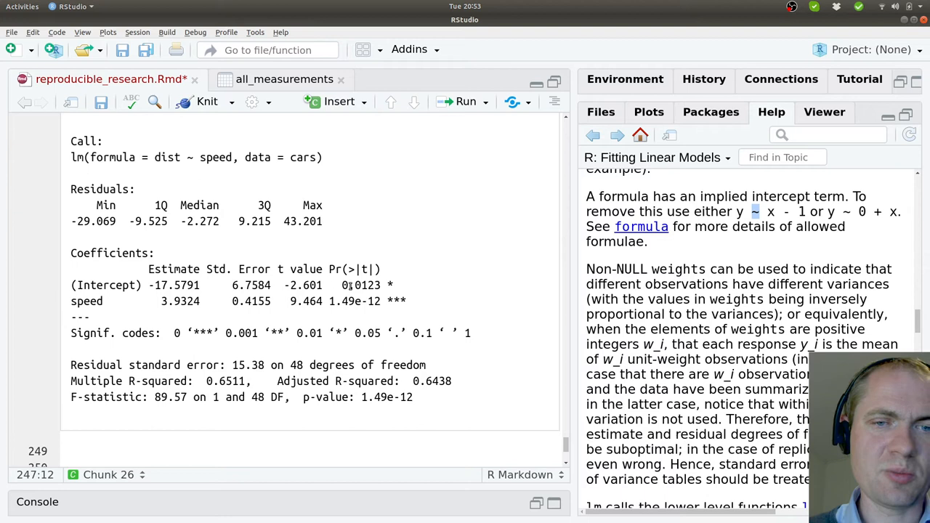
double_click(362, 285)
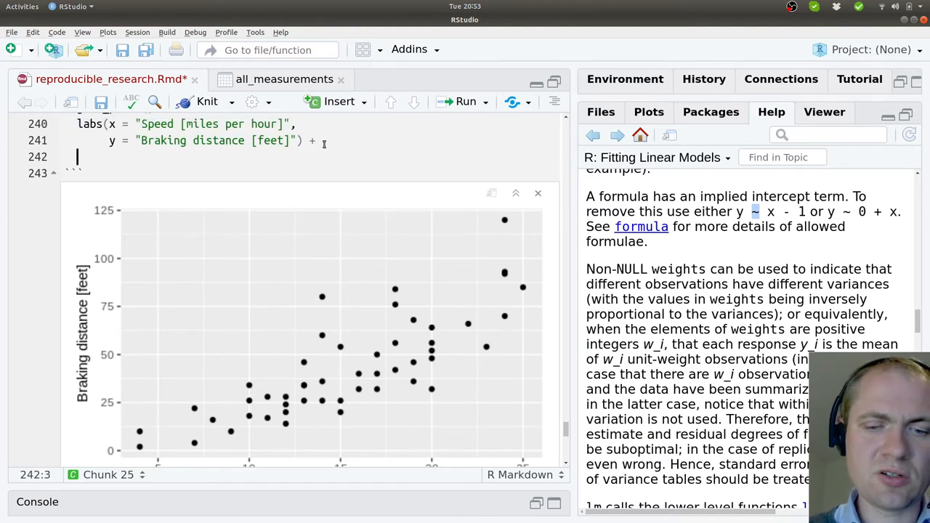
Overlay a linear regression line with stat_smooth(method = "lm") and add a theme
text(stat_smooth()
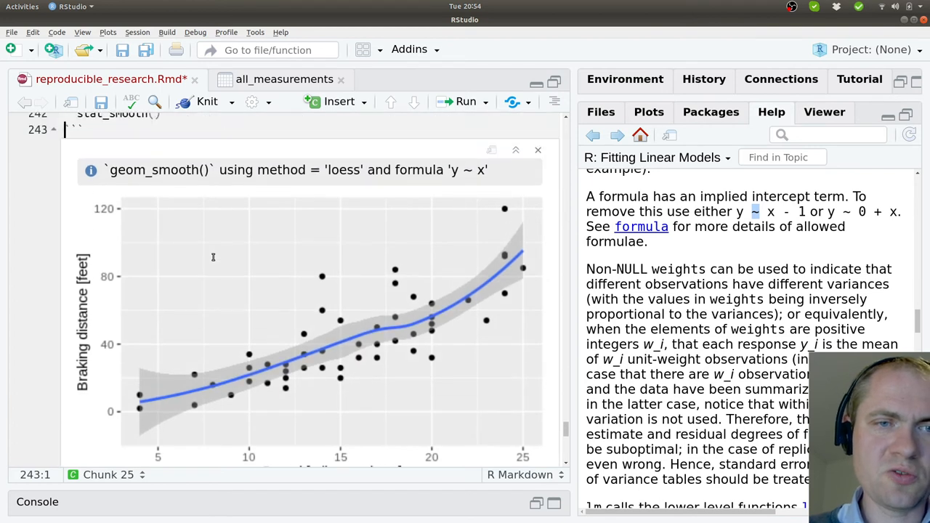
scroll(up, 3)
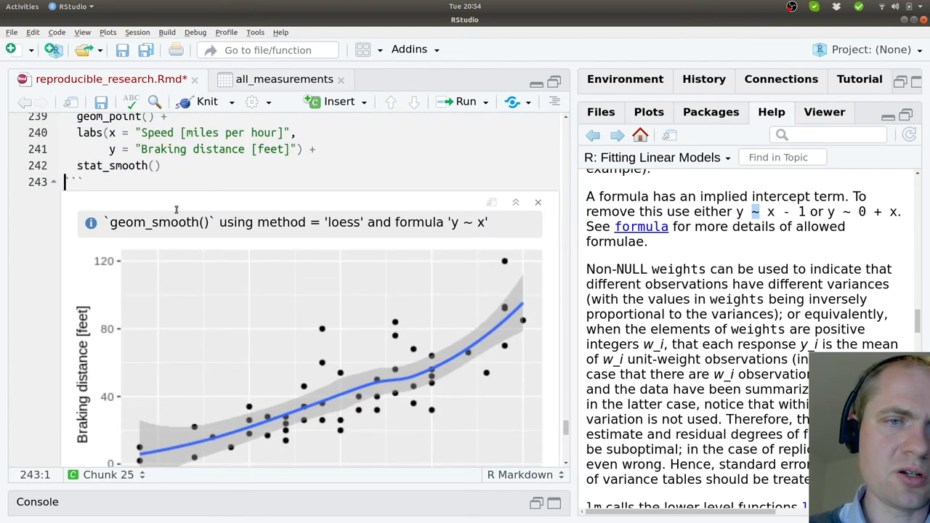
text(methi)
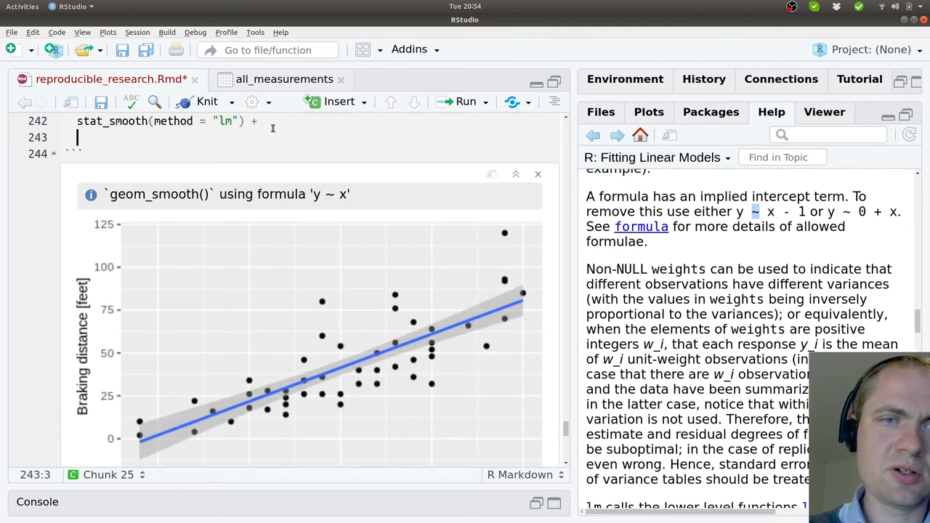
text(theme_co)
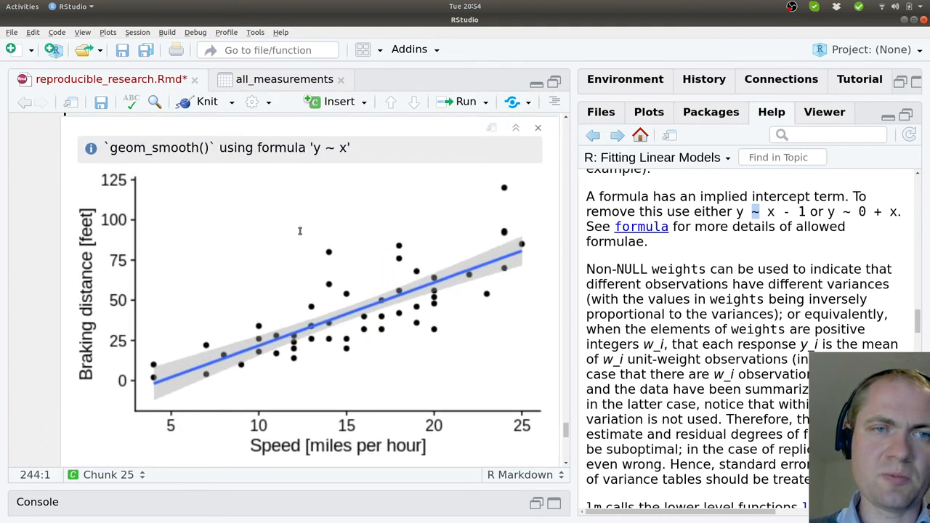
mouse_move(383, 372)
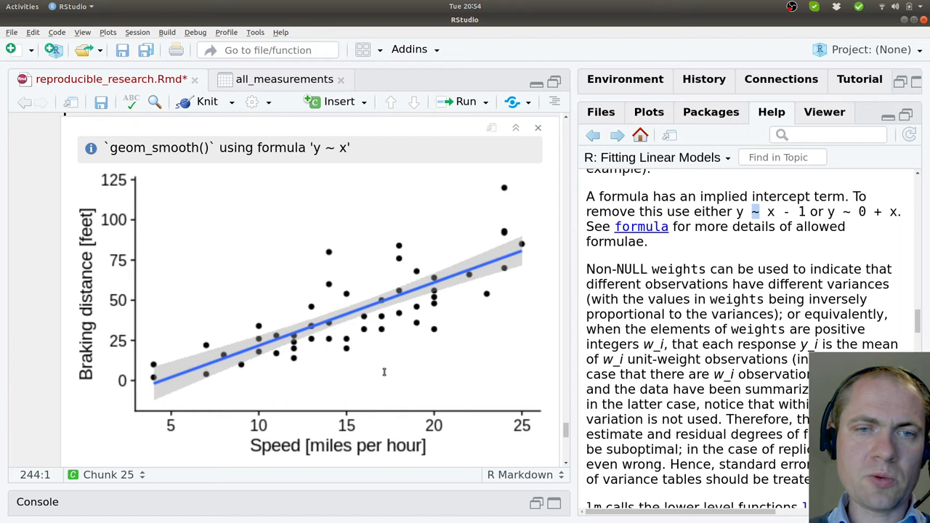
mouse_move(179, 374)
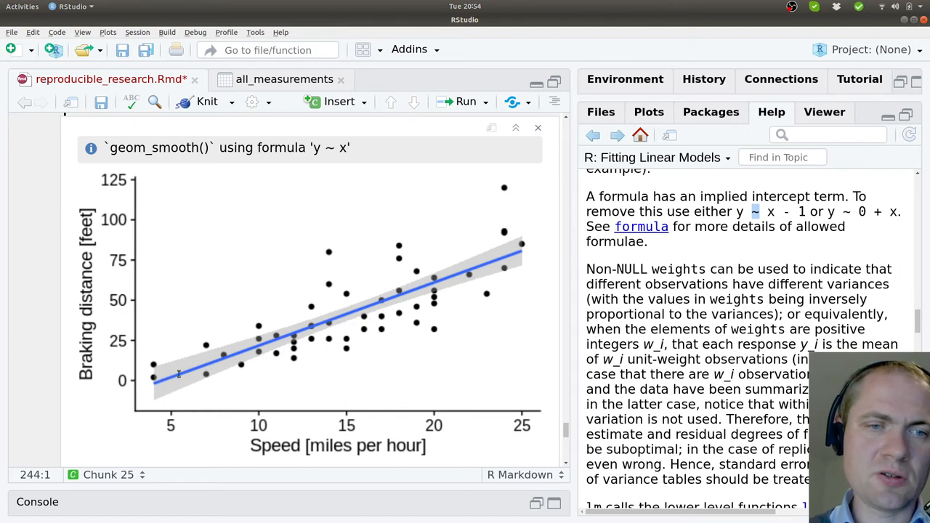
mouse_move(267, 358)
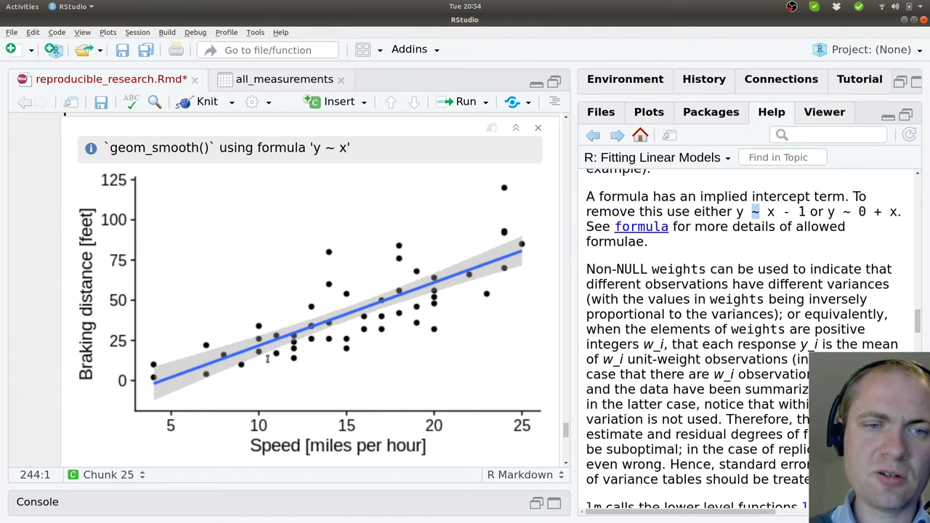
mouse_move(160, 382)
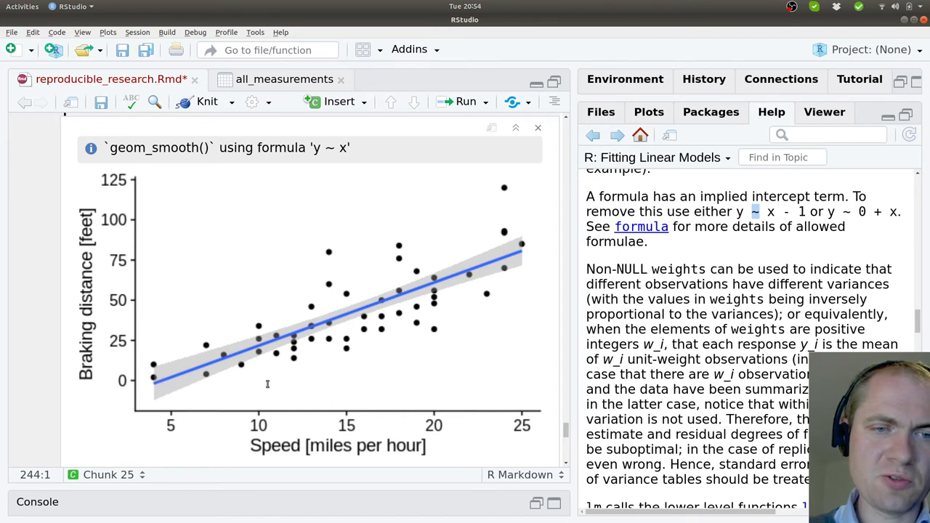
mouse_move(258, 381)
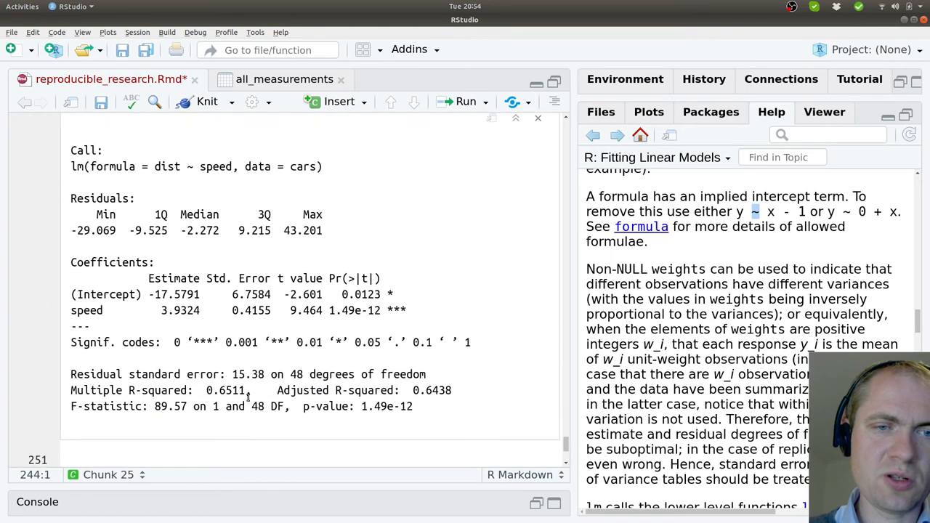
Scroll through the plot and summary output to the blank line above # nonlinear fit
double_click(180, 310)
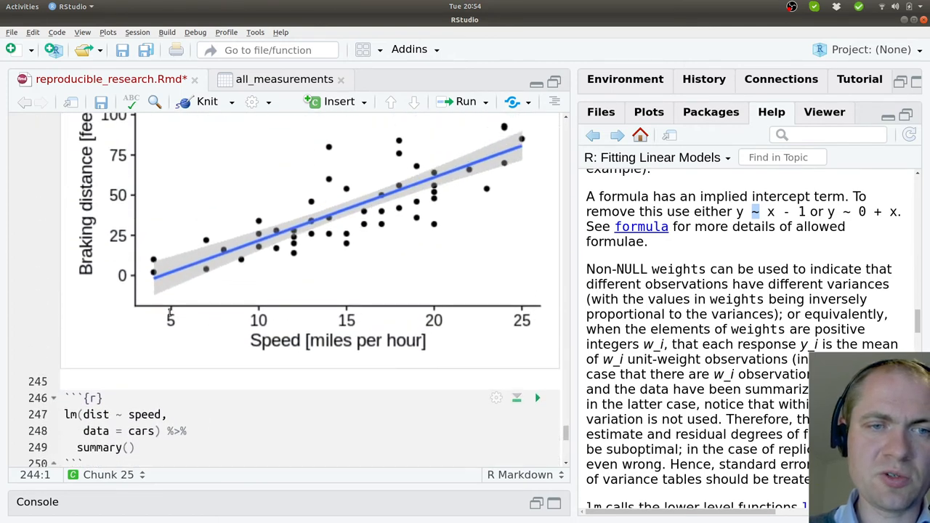
mouse_move(259, 305)
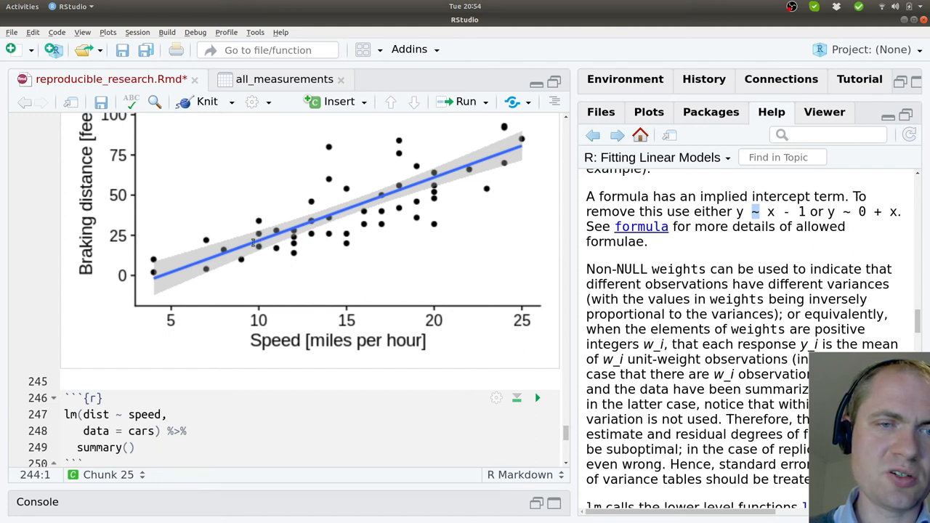
mouse_move(211, 276)
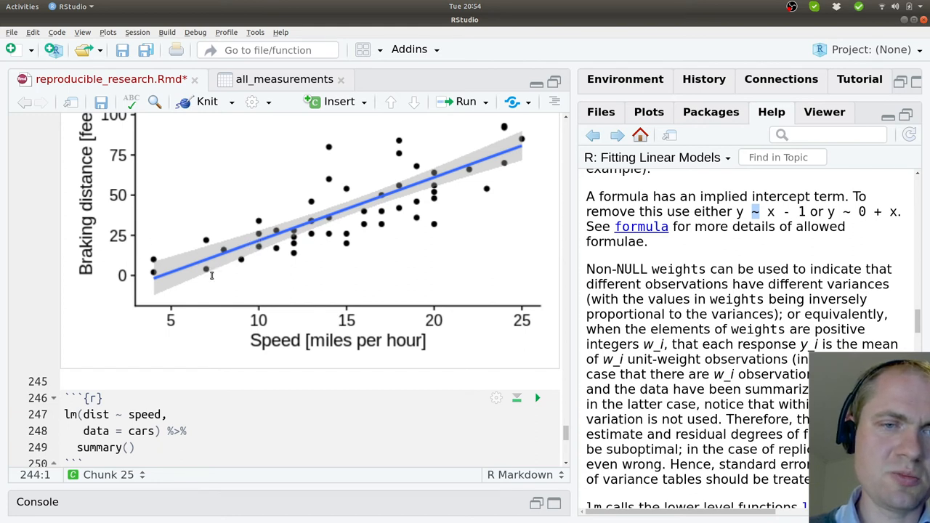
scroll(down, 3)
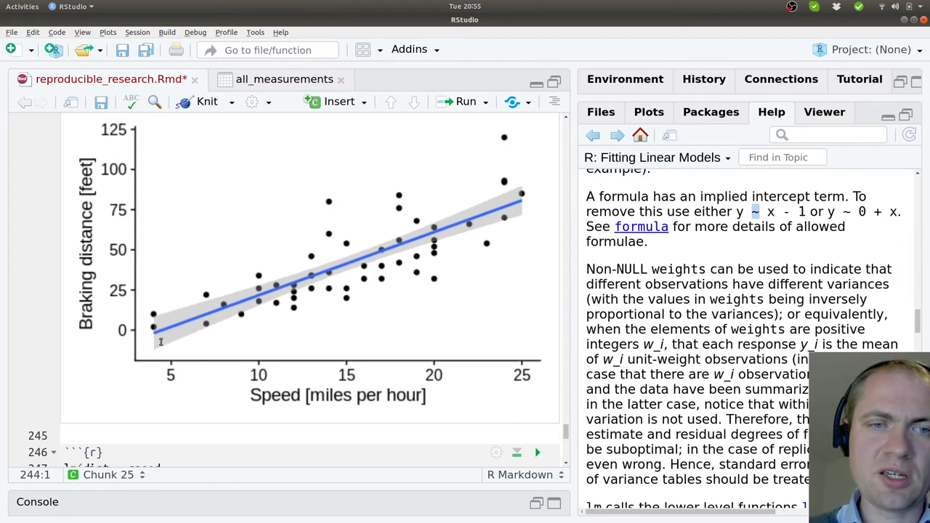
mouse_move(270, 318)
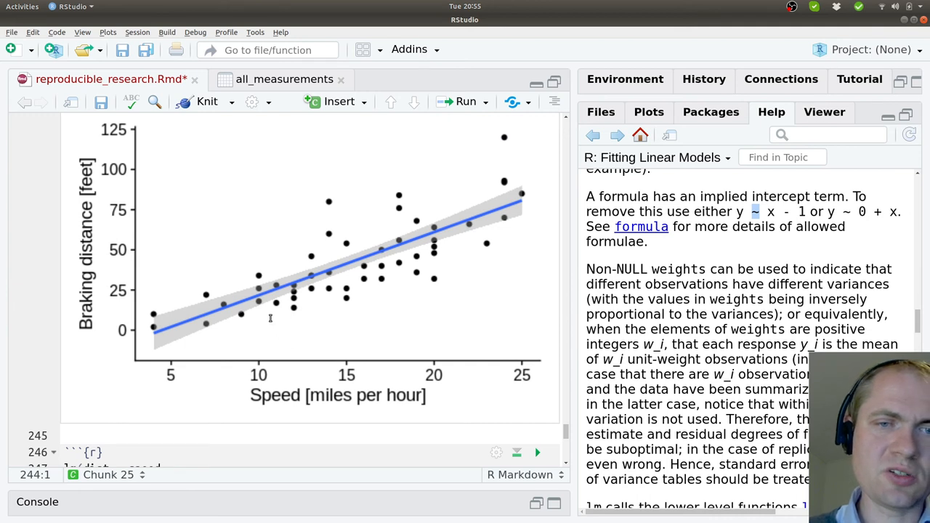
scroll(down, 3)
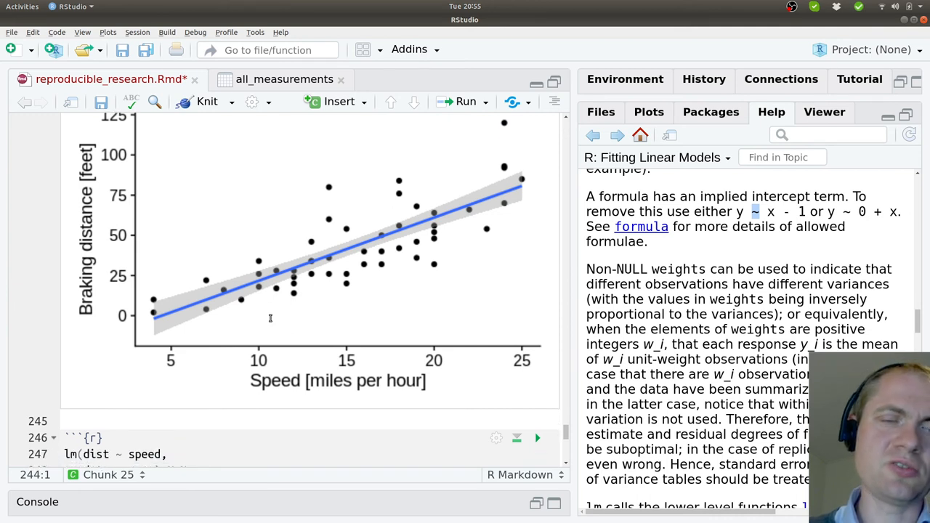
mouse_move(261, 320)
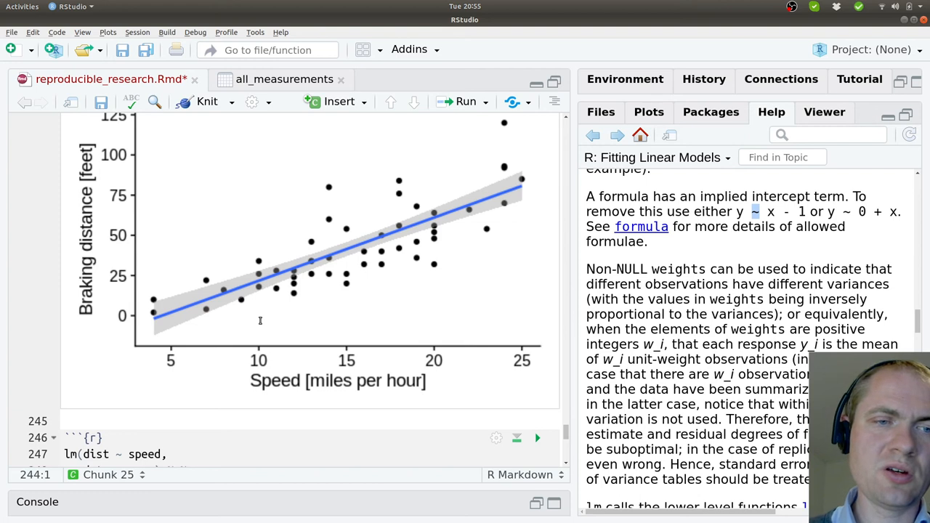
mouse_move(339, 254)
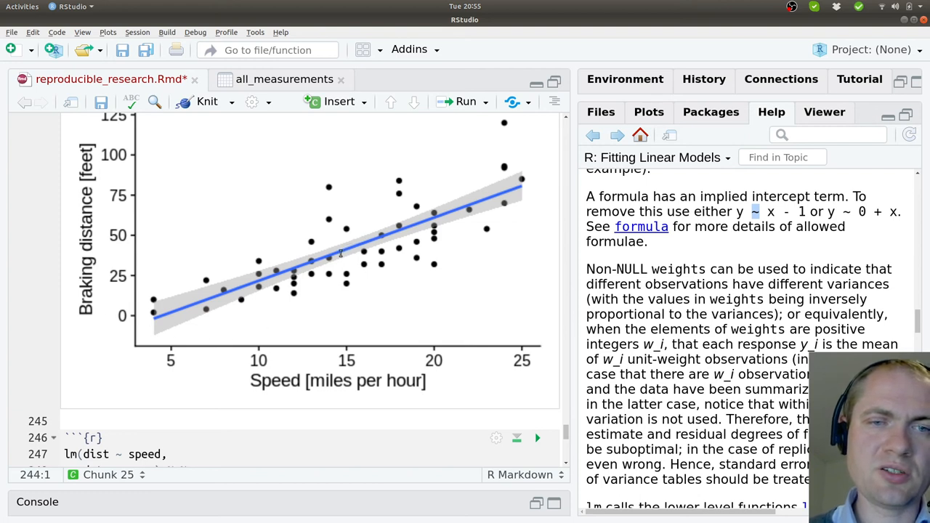
mouse_move(434, 235)
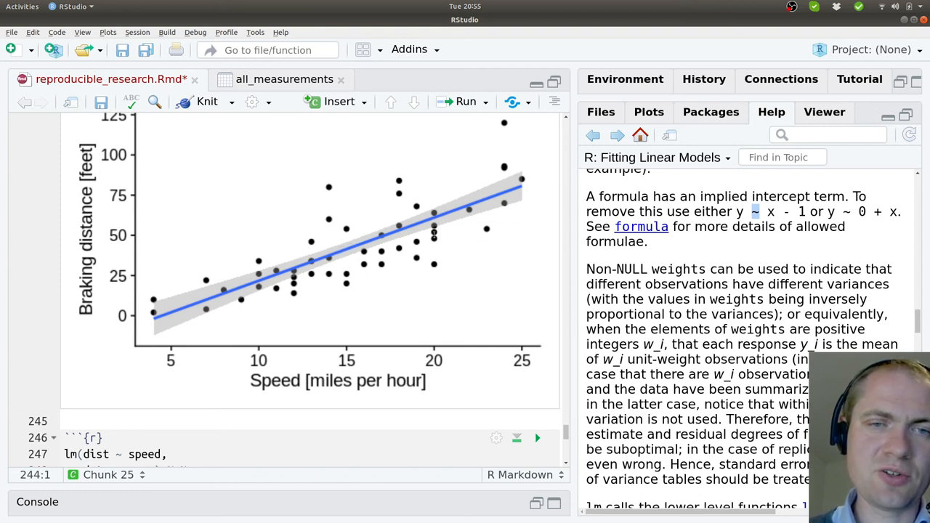
mouse_move(297, 327)
text(summary())
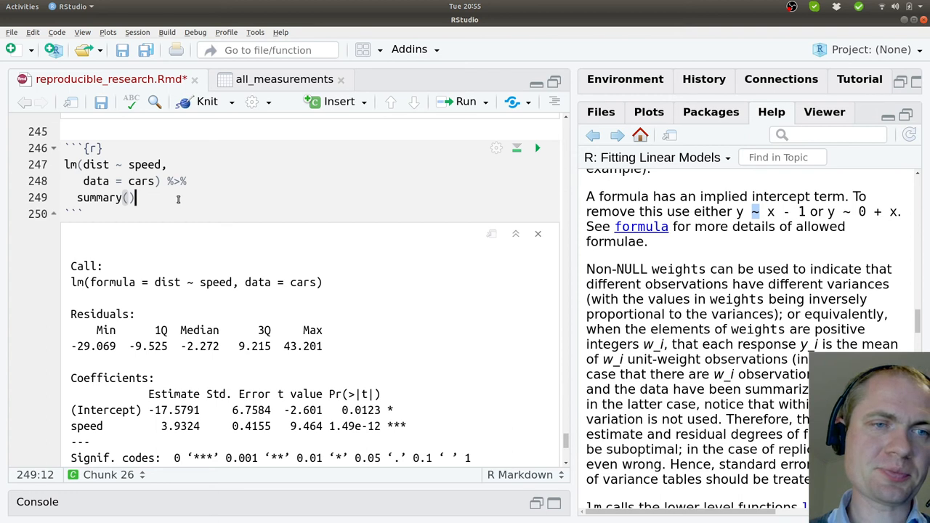
mouse_move(239, 319)
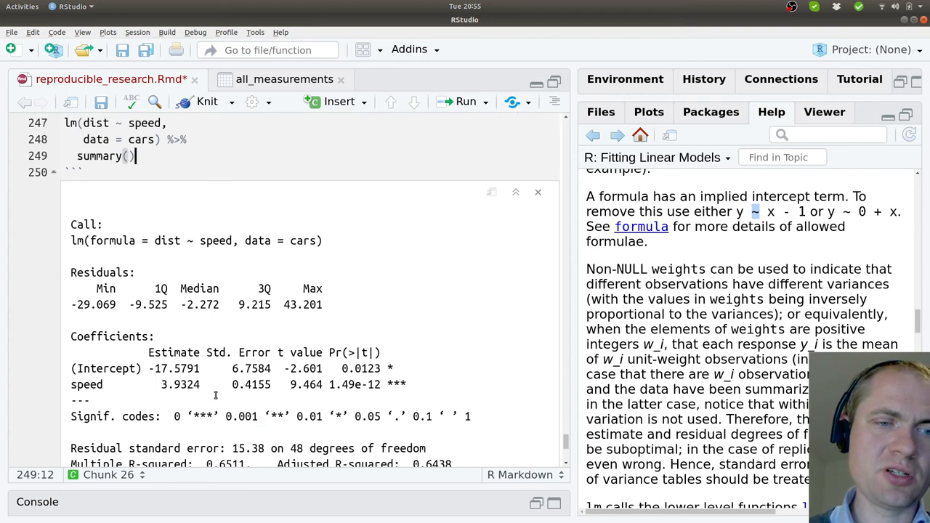
scroll(down, 3)
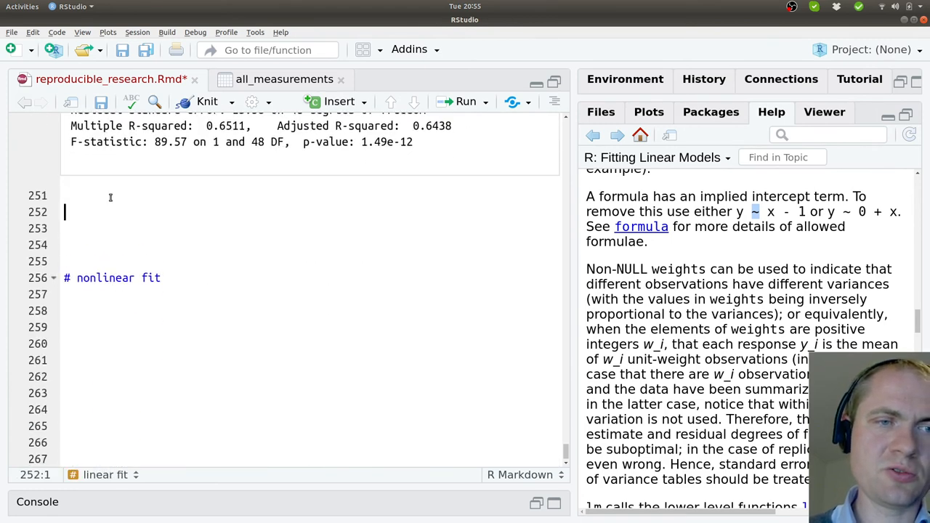
Write the inline LaTeX equation dist = 3.9324 · speed − 17.5791 below the summary
text($)
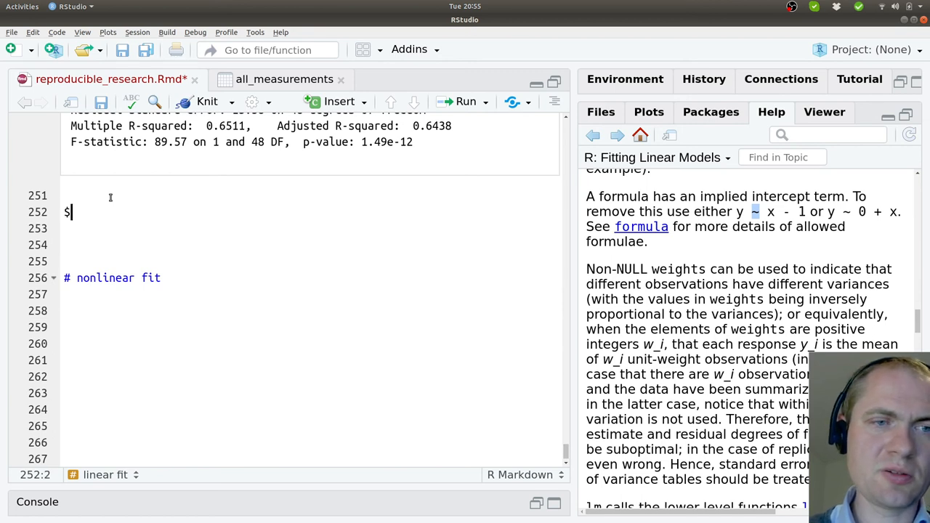
text($)
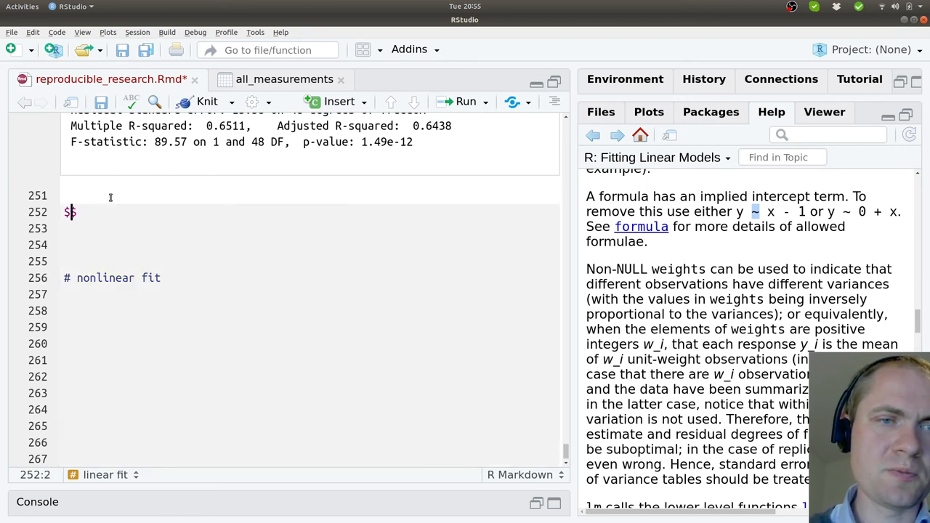
text(dist =)
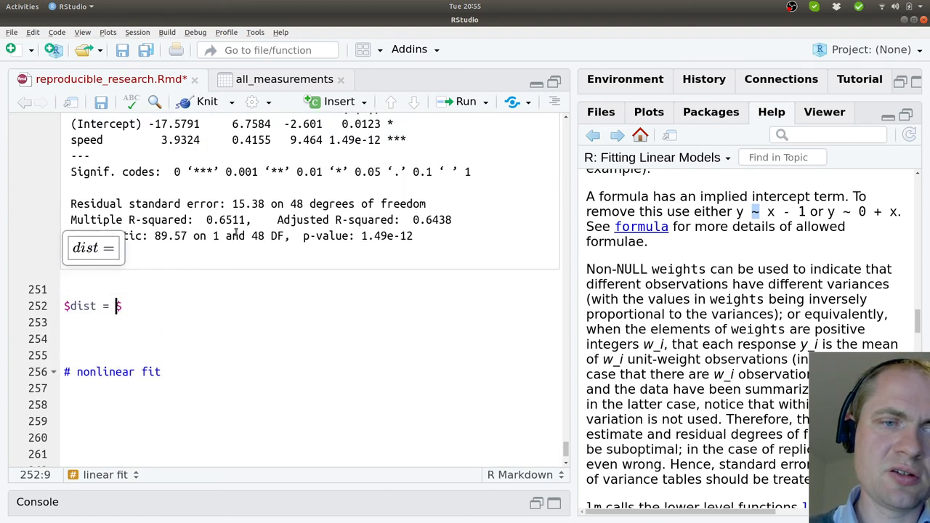
text(3.9)
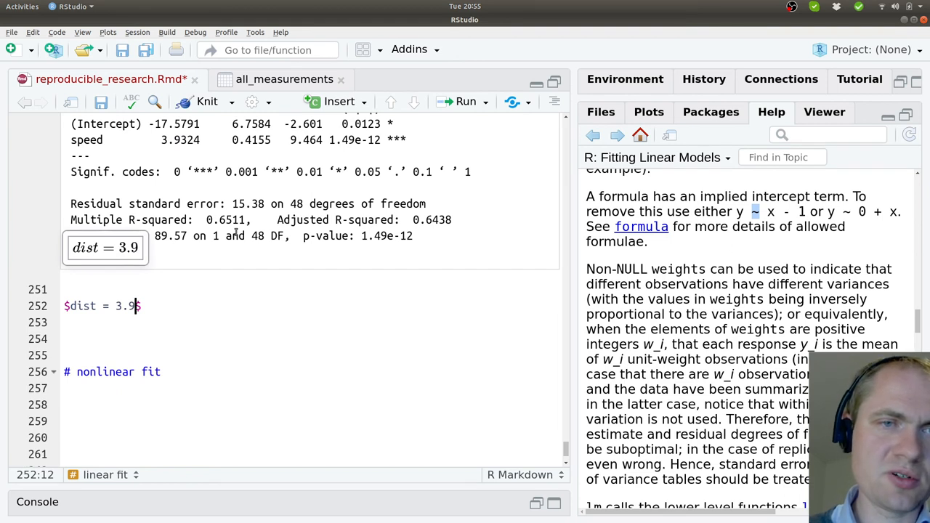
text(324 *)
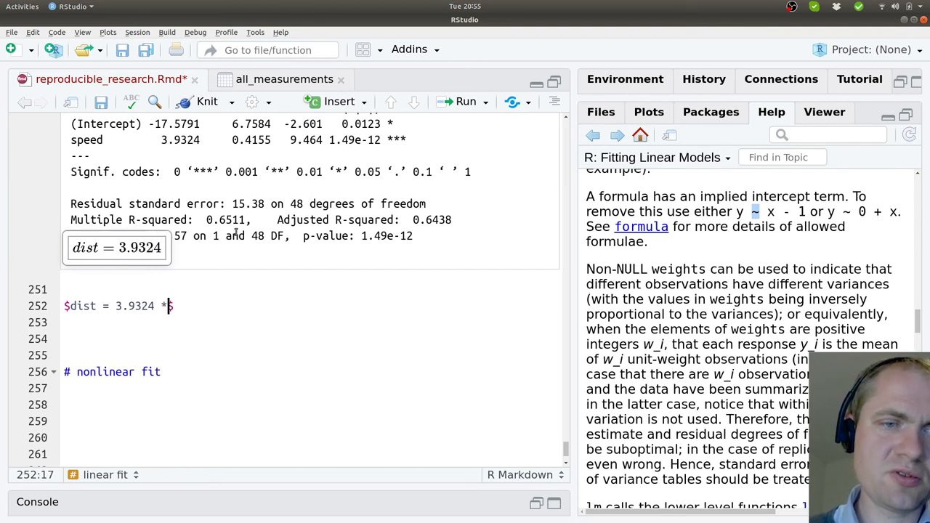
text(speed -)
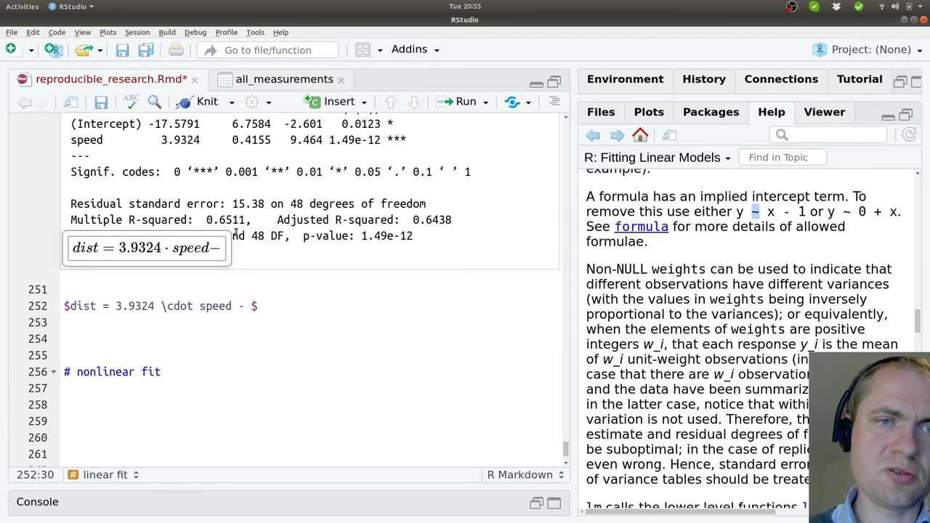
text(17.)
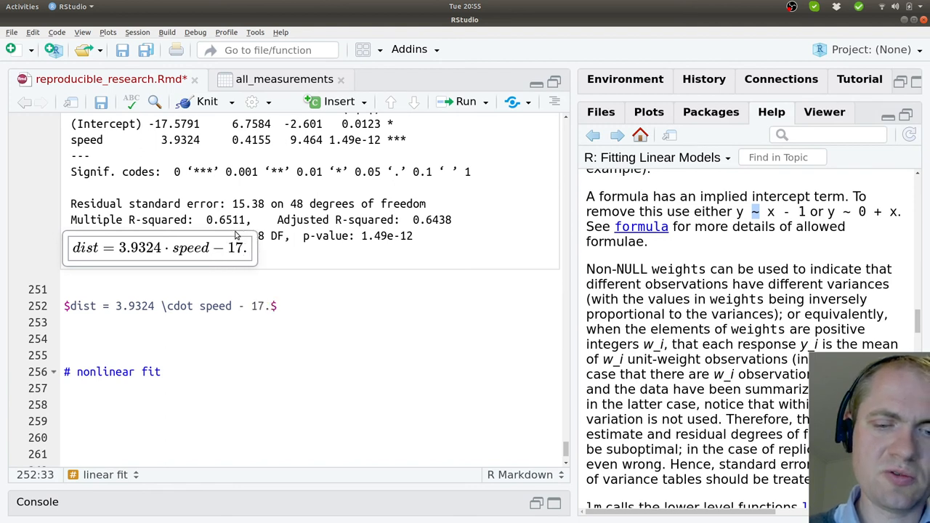
text(5791)
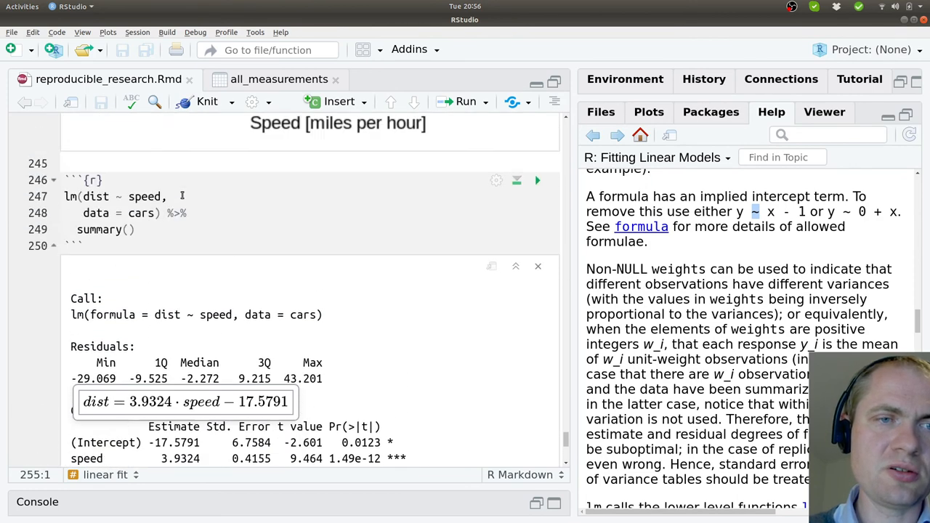
scroll(down, 3)
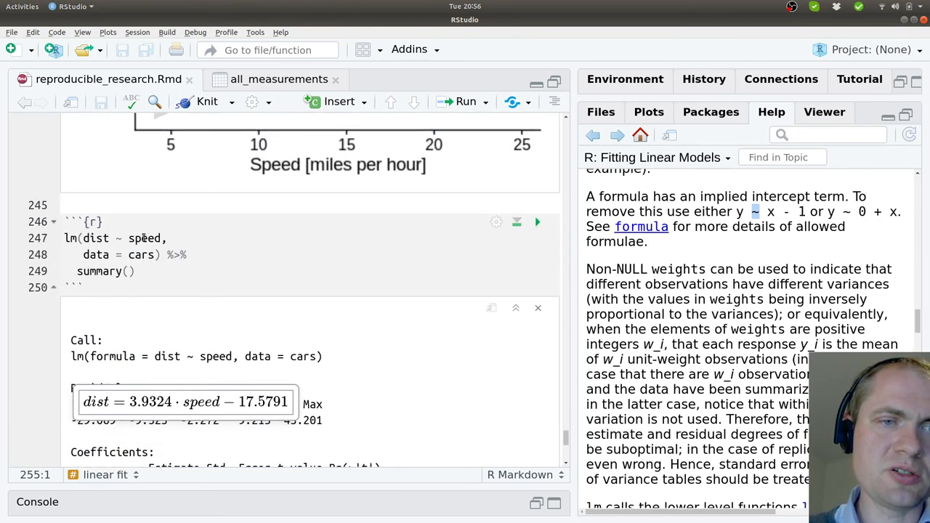
double_click(143, 238)
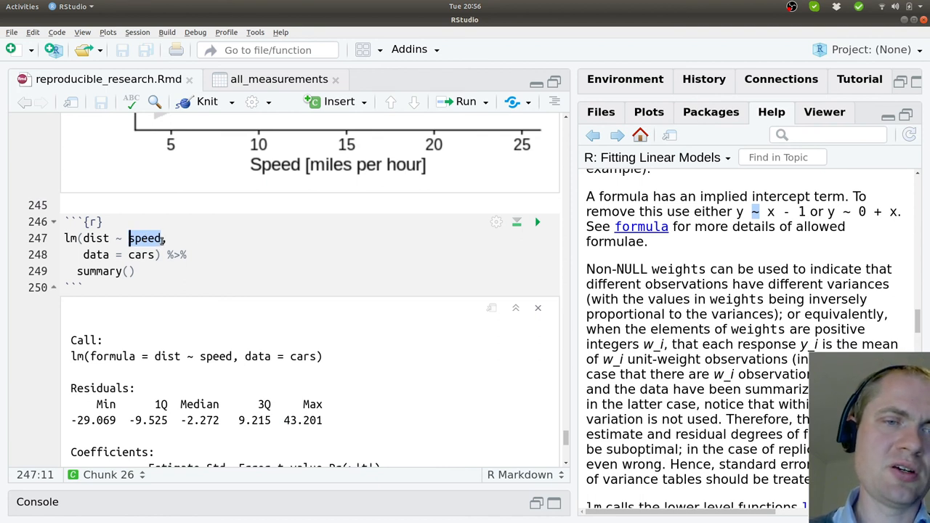
click(165, 237)
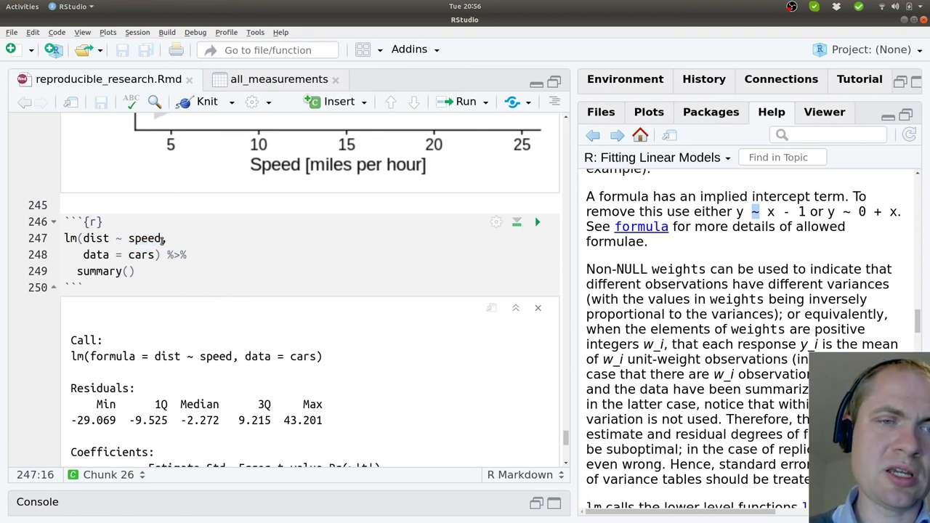